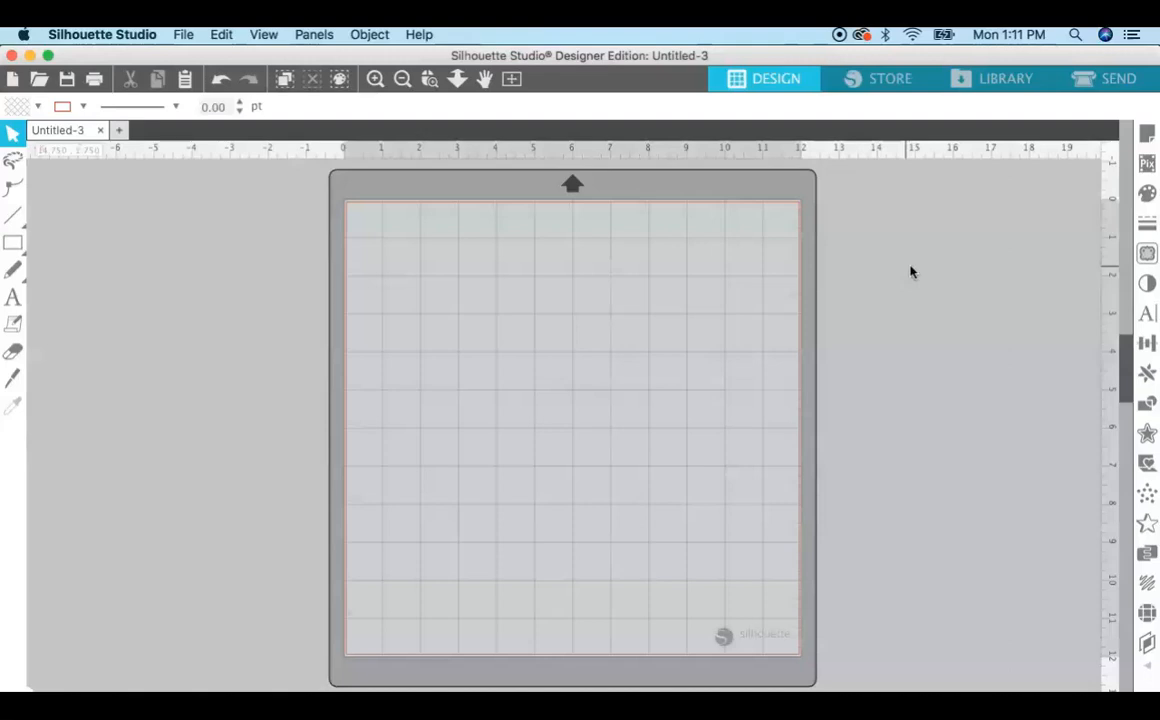
mouse_move(446, 192)
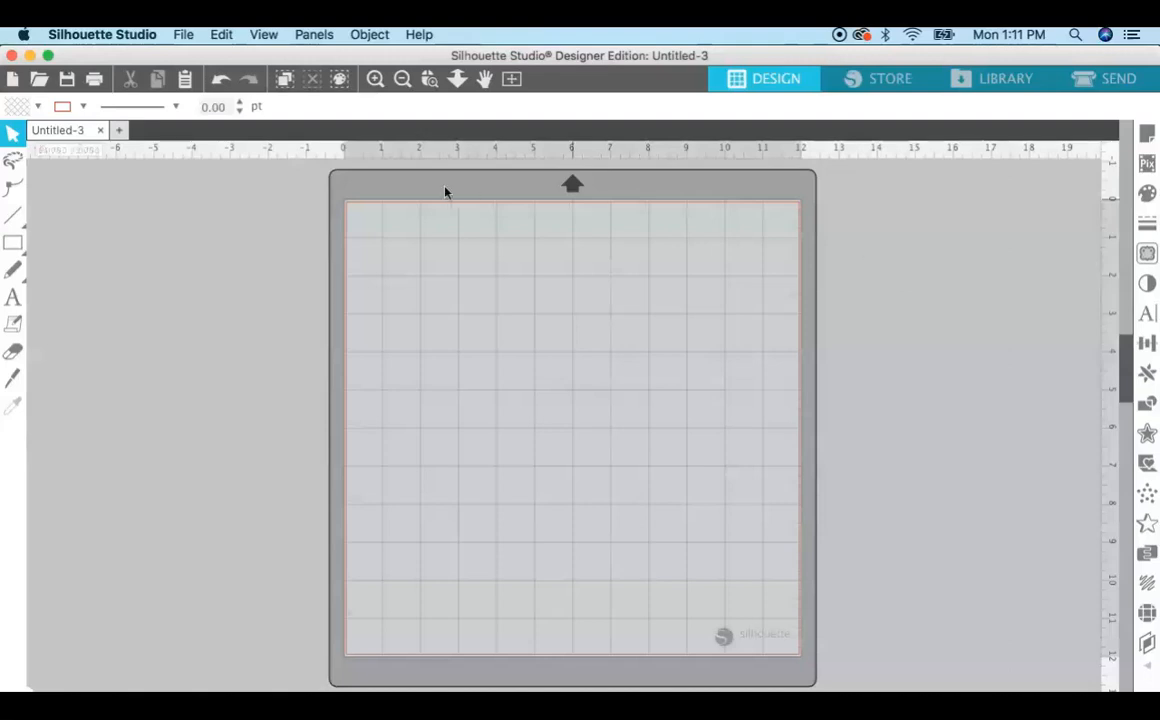
mouse_move(804, 240)
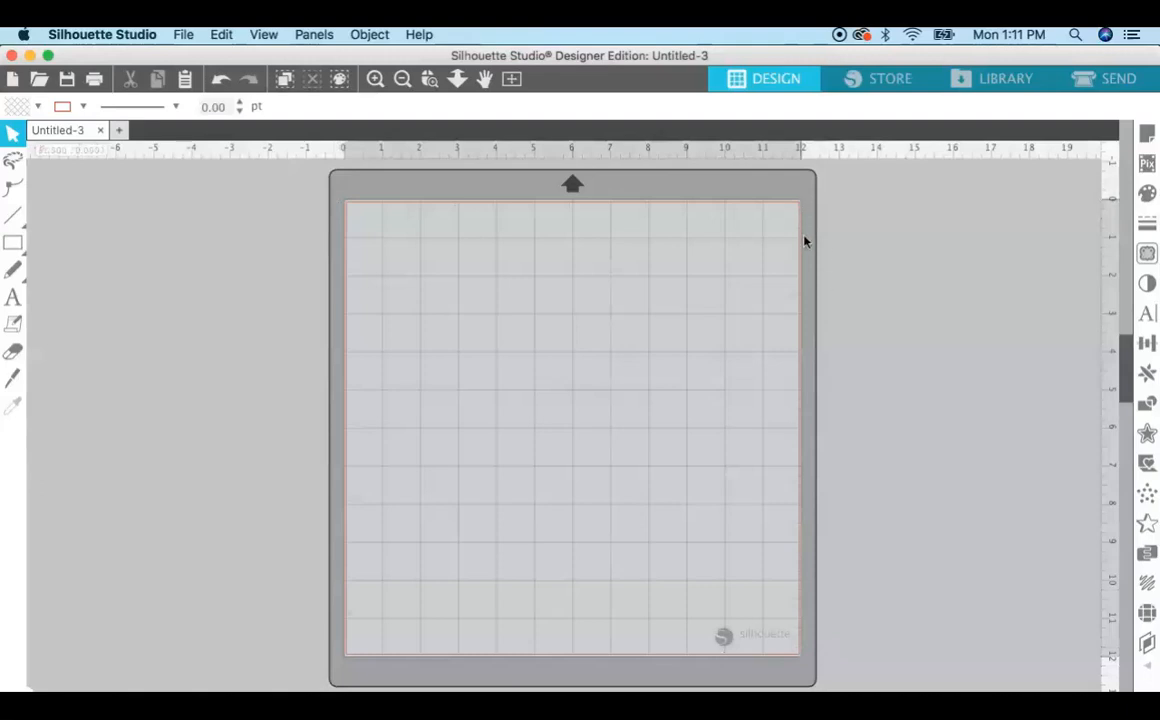
mouse_move(800, 492)
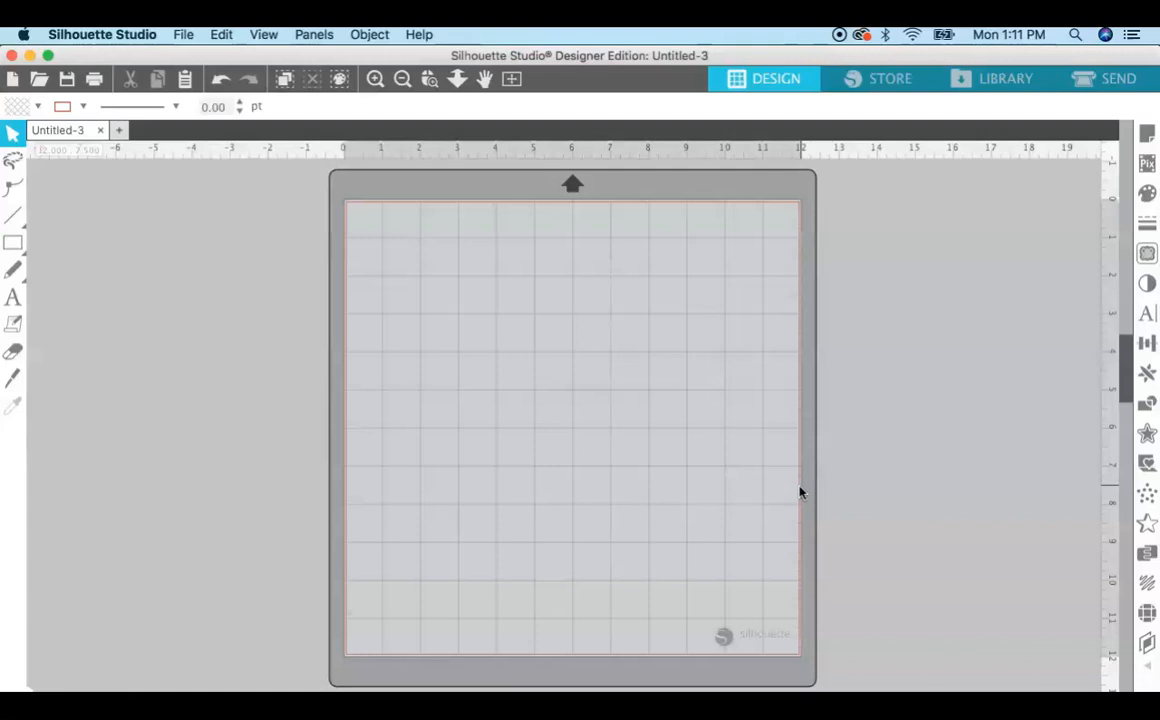
mouse_move(1148, 132)
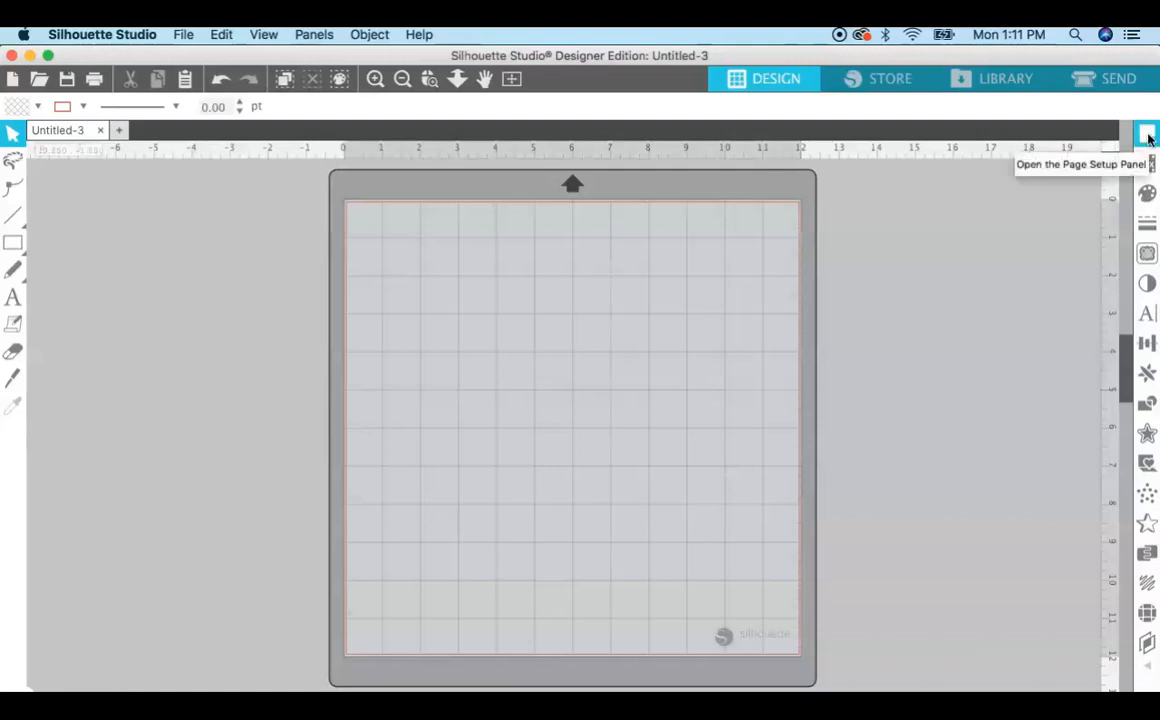
Set the media size to Letter (8.5 × 11 in) on the Cameo 12 x 12 mat and recheck it.
click(1148, 128)
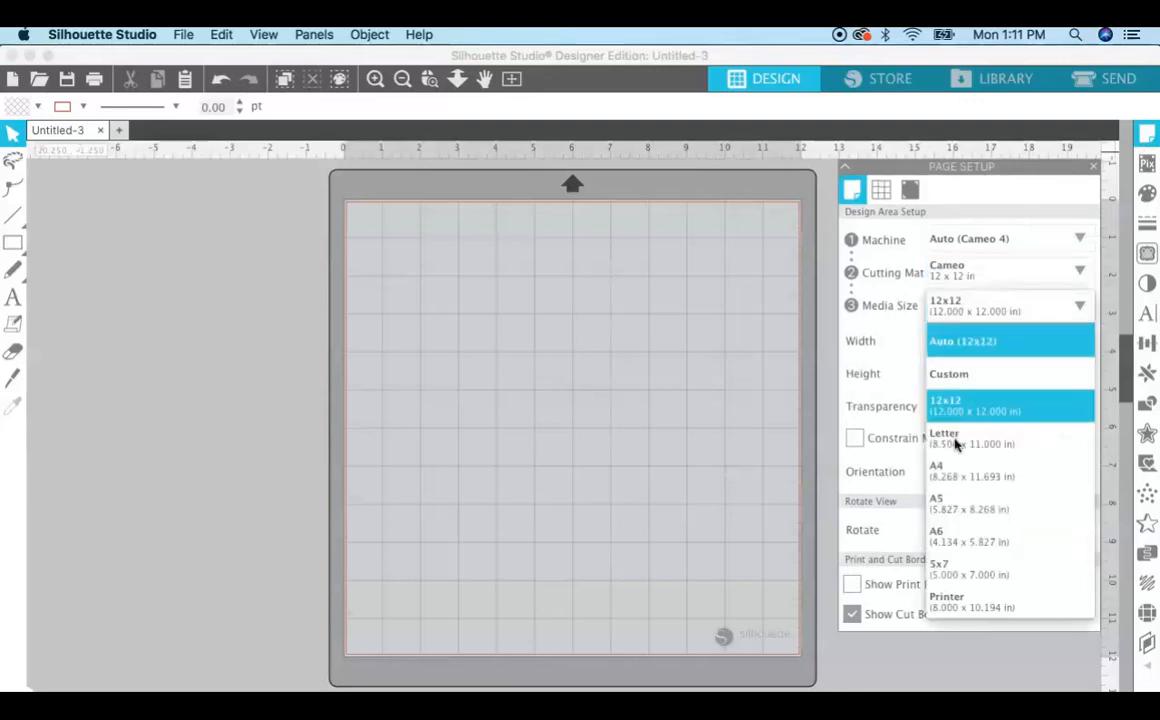
click(944, 438)
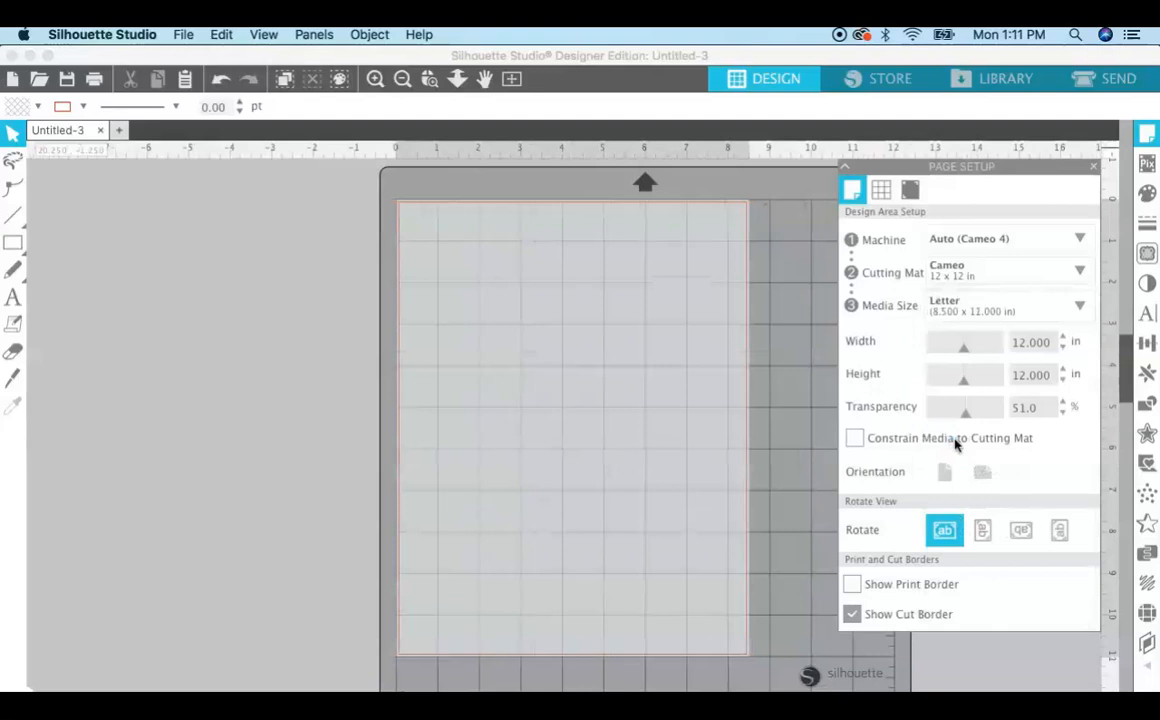
click(1100, 152)
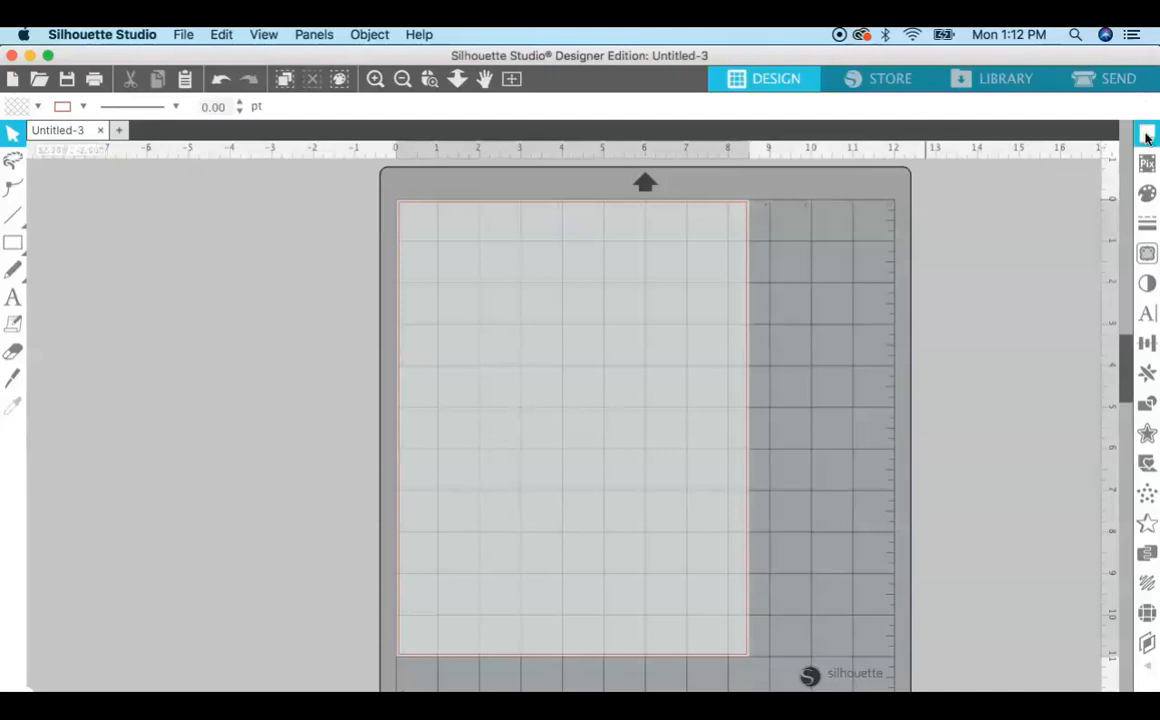
click(1148, 132)
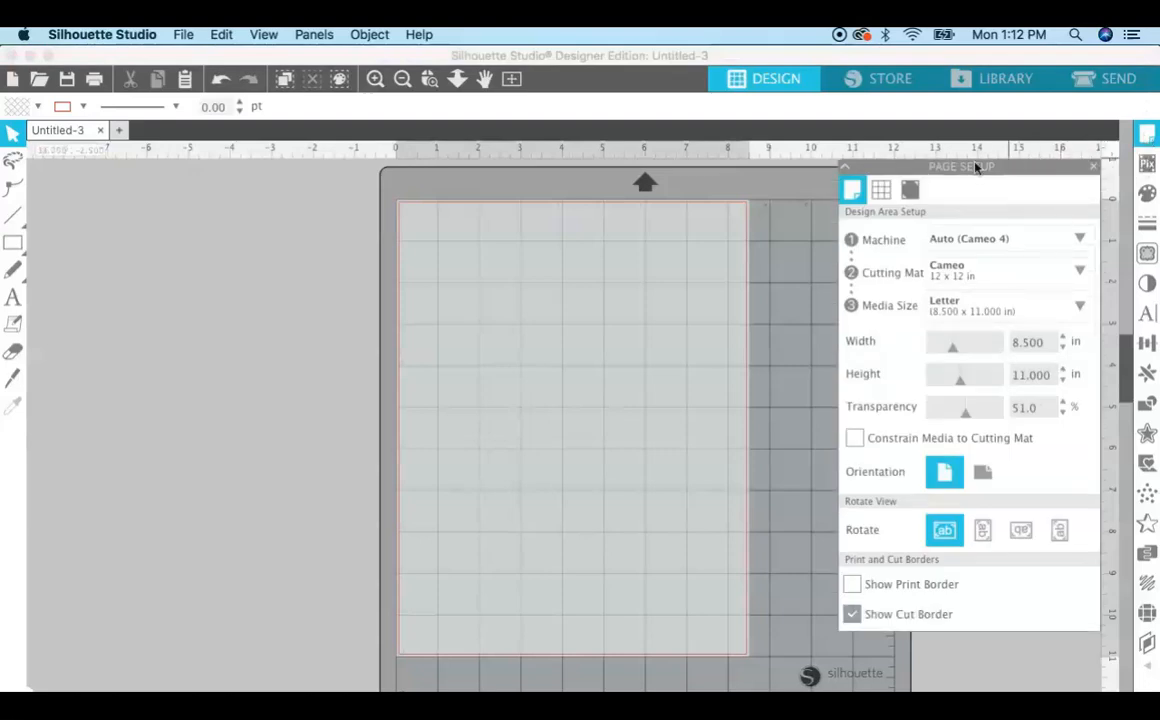
Turn registration marks On for Untitled-3 before starting the new choose joy document.
click(910, 190)
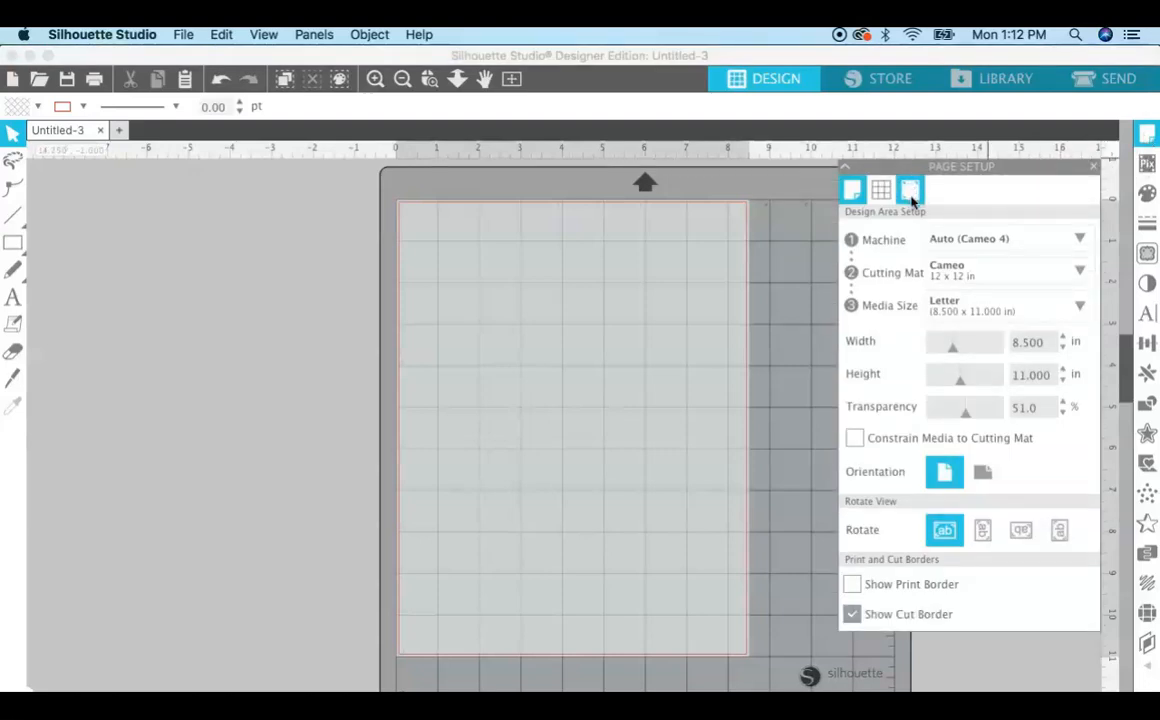
click(908, 190)
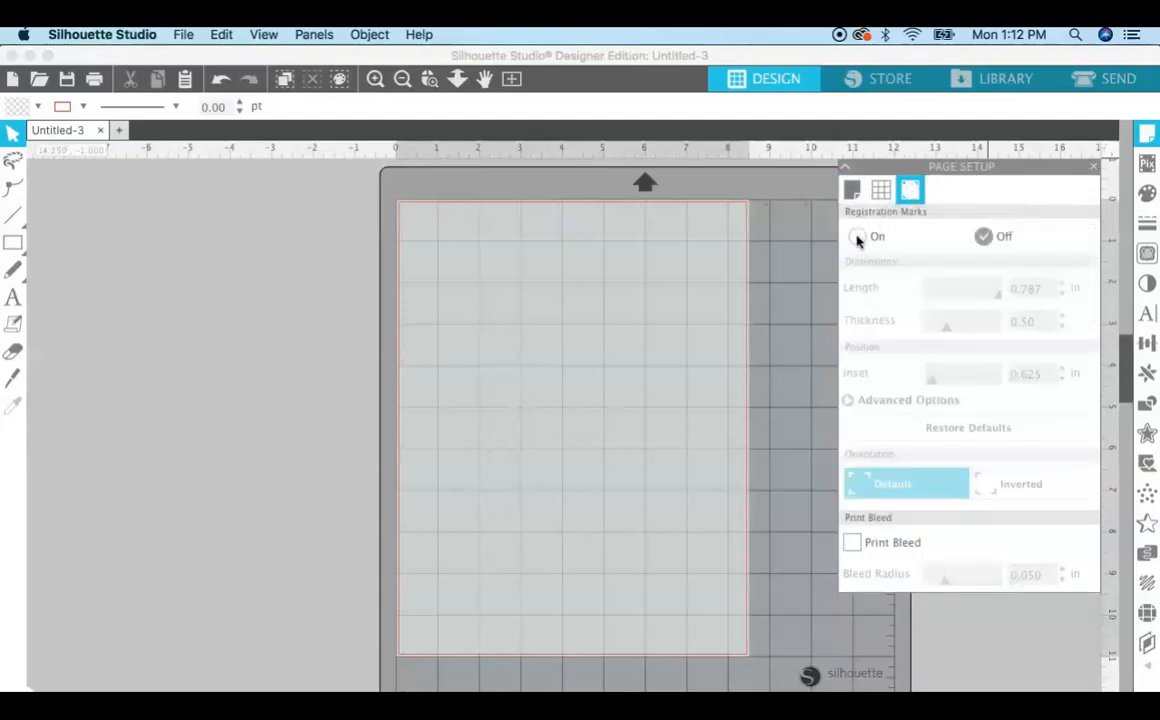
click(856, 236)
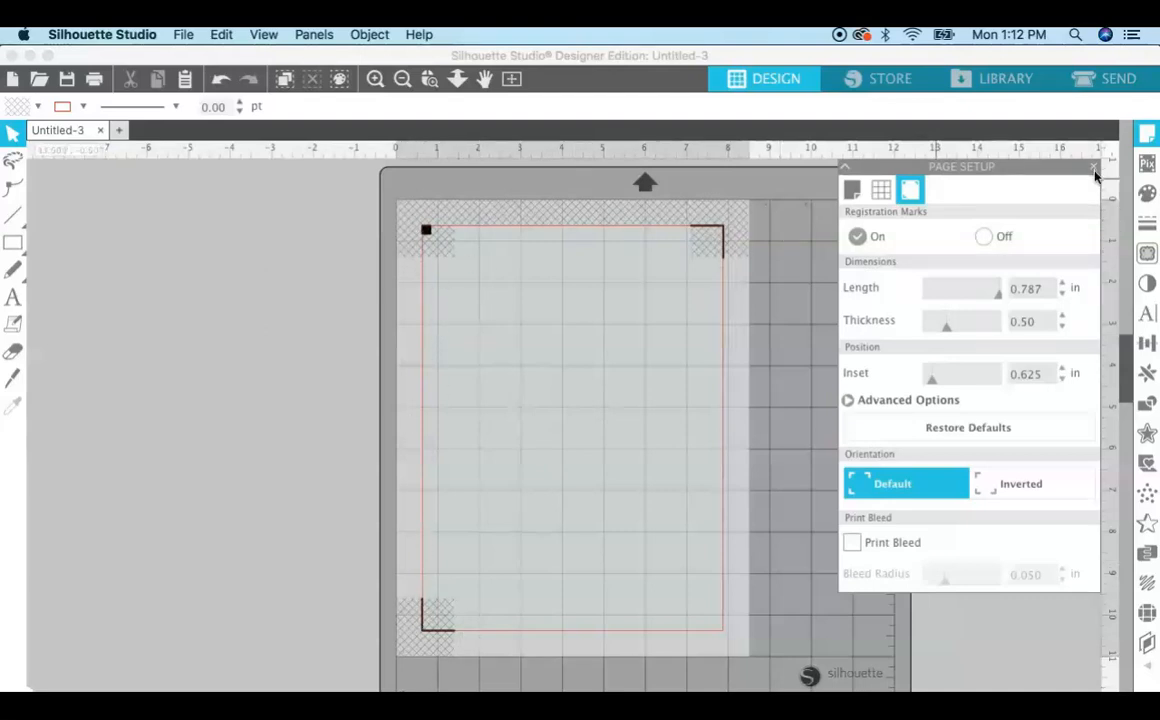
click(1092, 168)
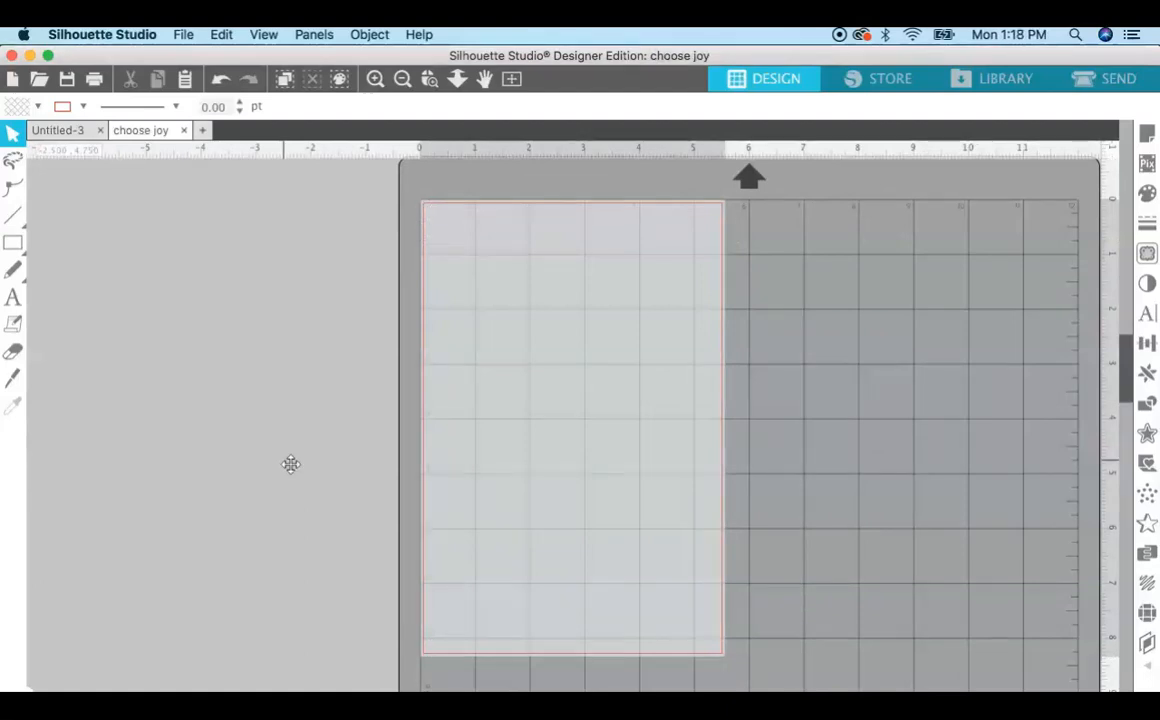
mouse_move(278, 458)
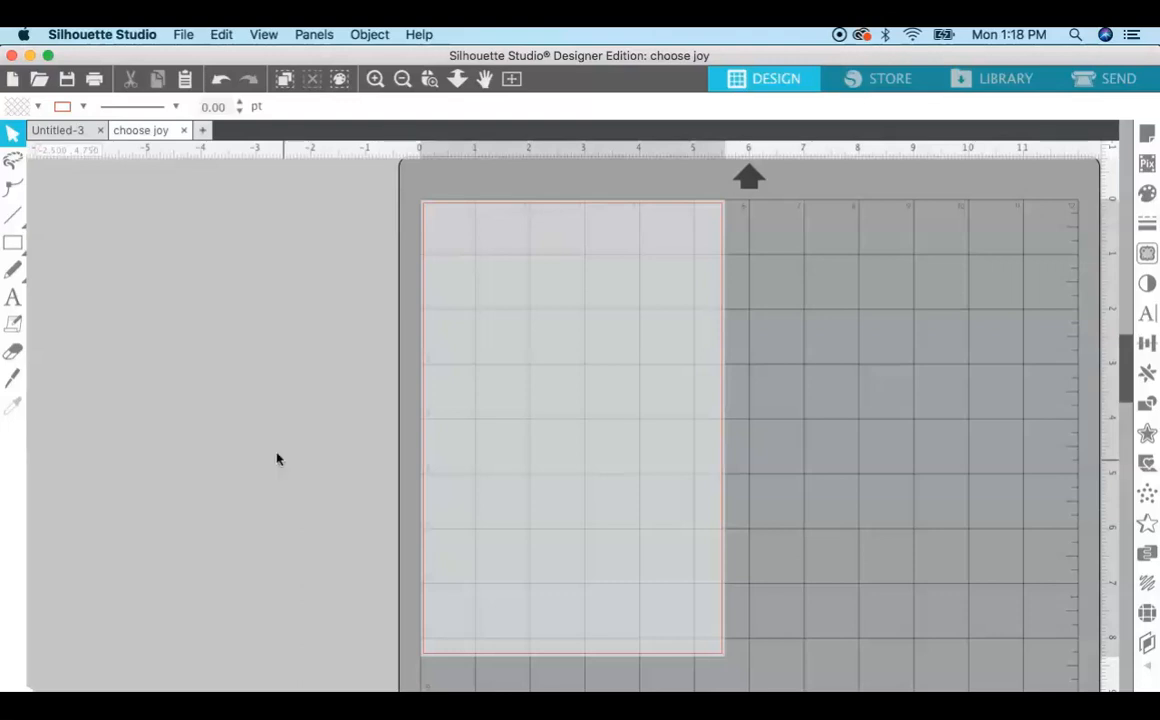
Open choose joy.svg from the Choose Joy folder, showing the black script lettering.
click(184, 34)
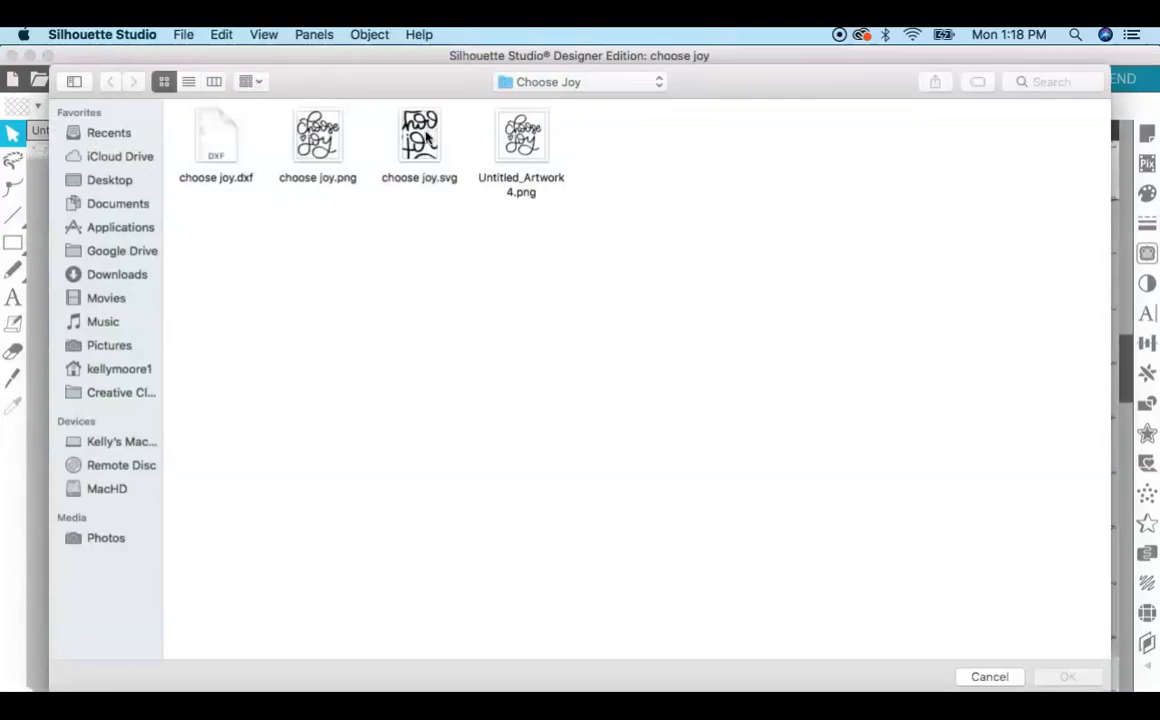
click(418, 140)
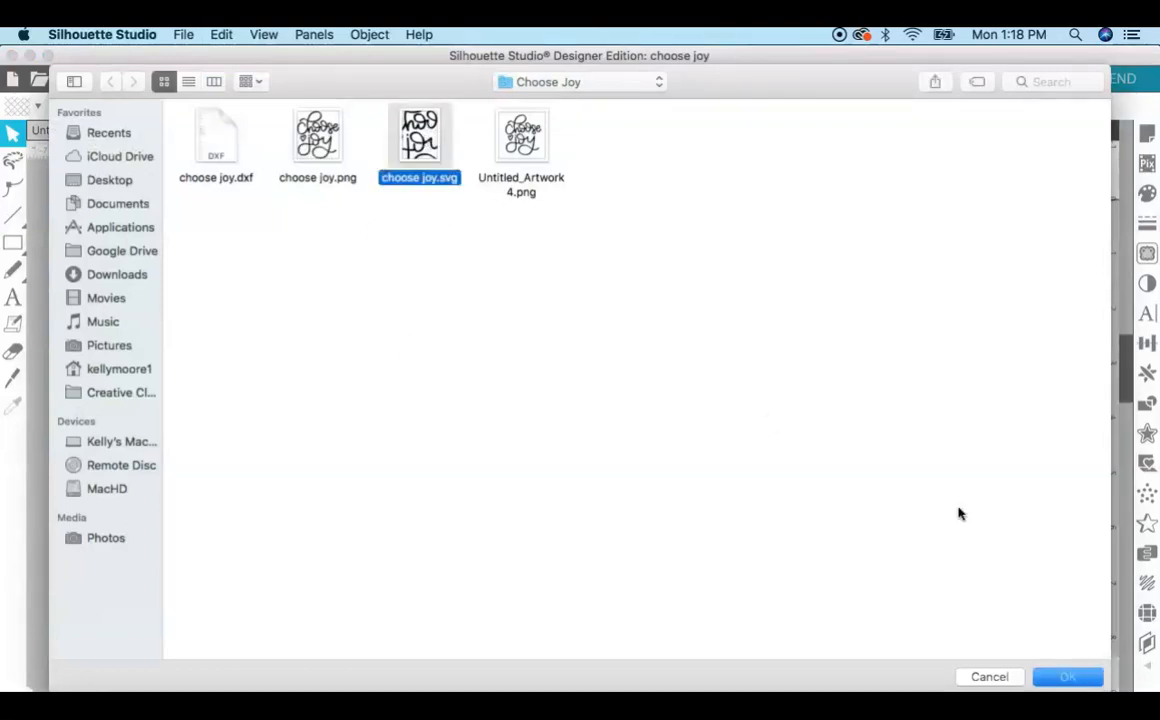
click(1068, 676)
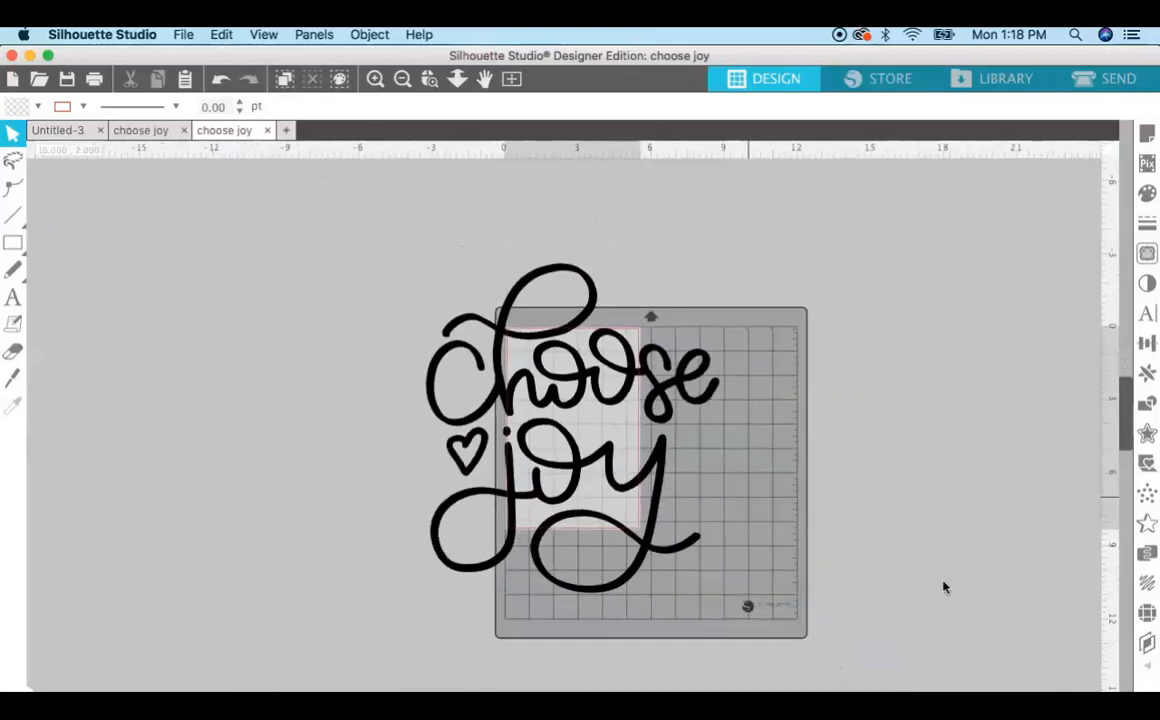
Place the lettering small near the page's top-left corner, about 1.6 in wide.
click(490, 464)
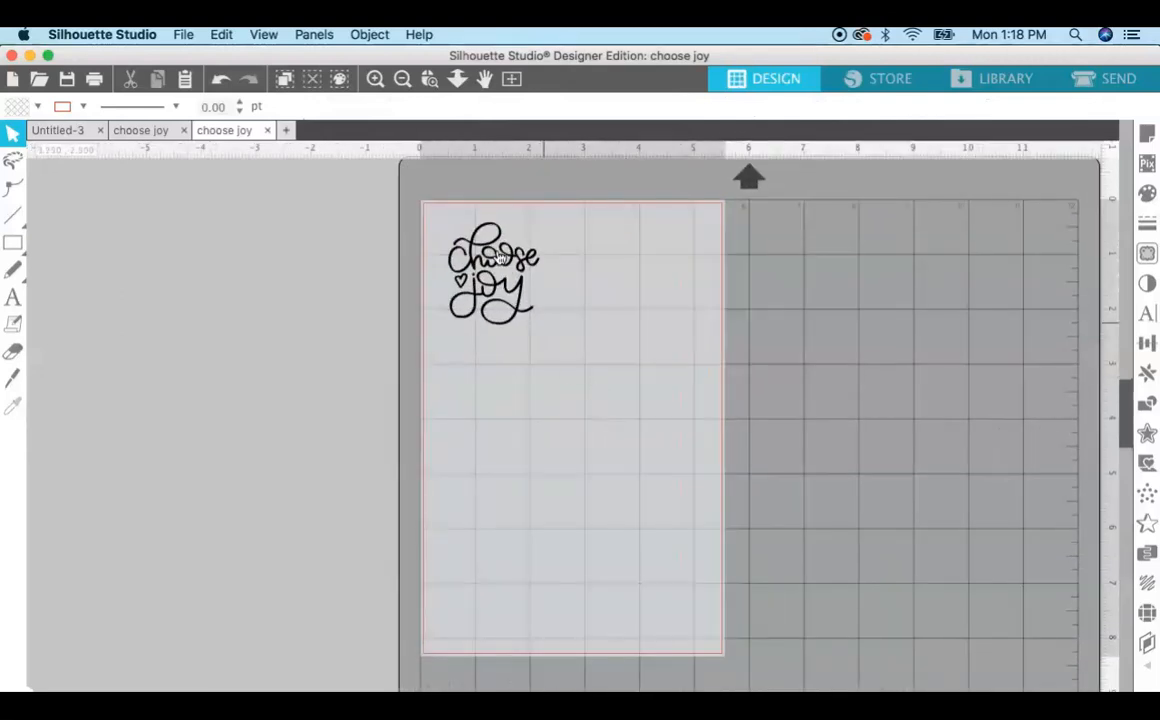
click(492, 270)
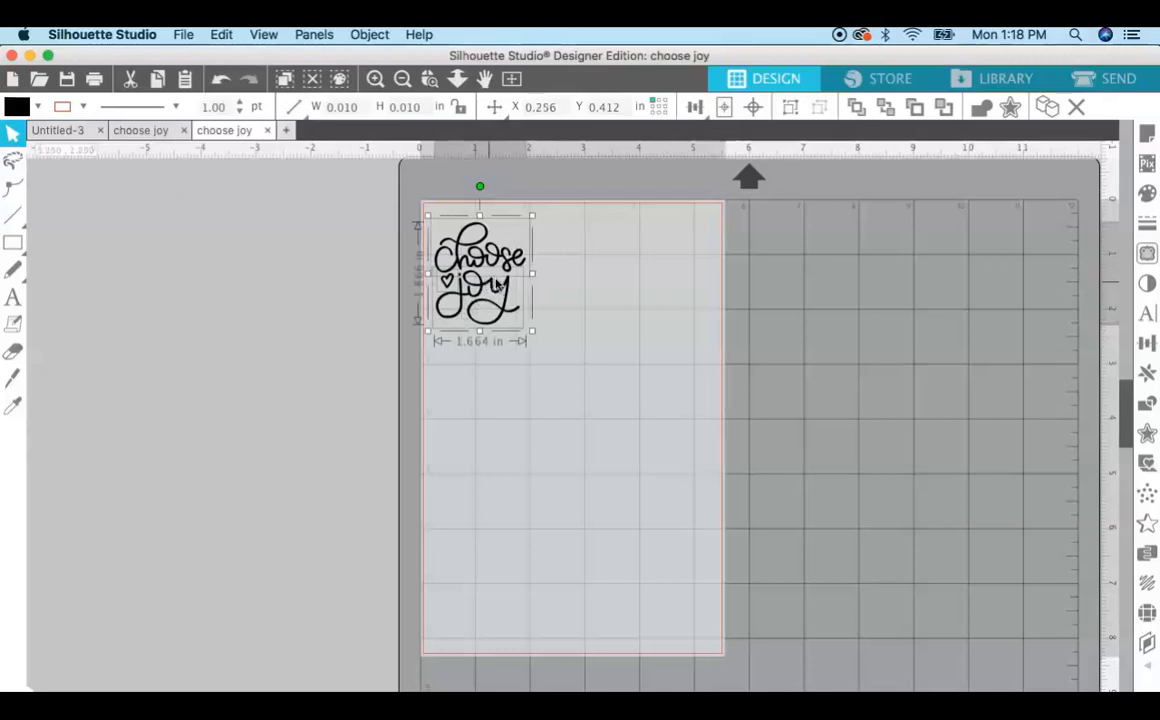
drag(480, 276, 496, 280)
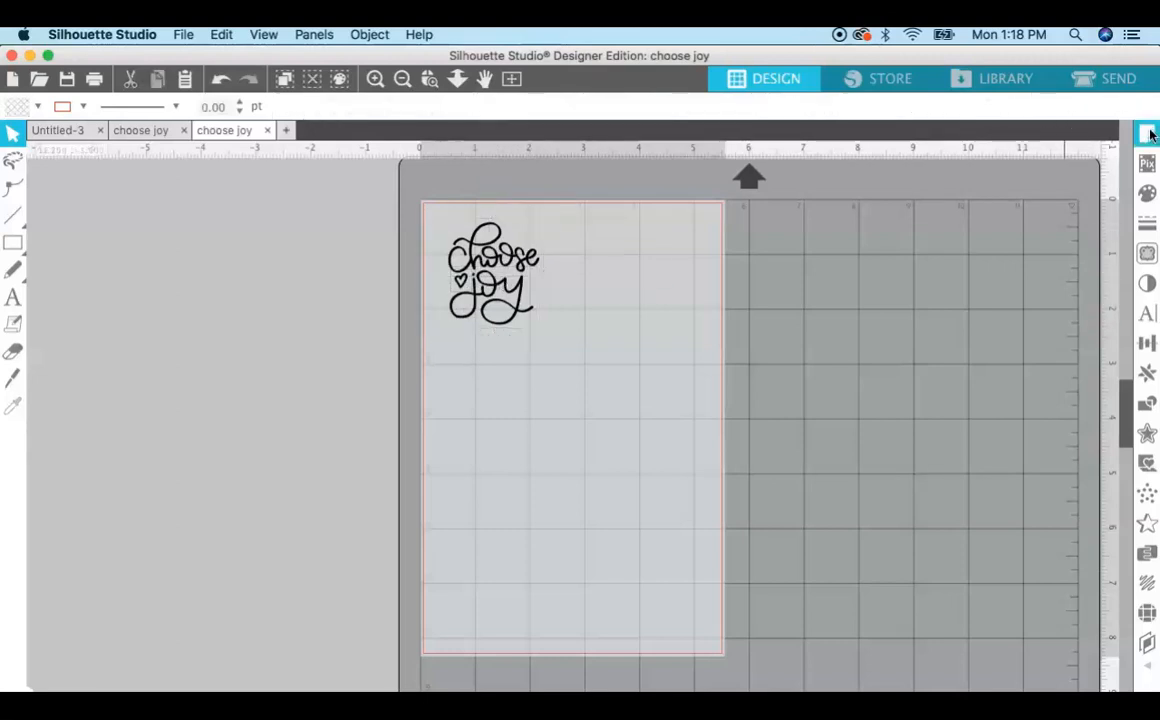
Turn registration marks On for the choose joy page so corner marks frame it.
click(1146, 132)
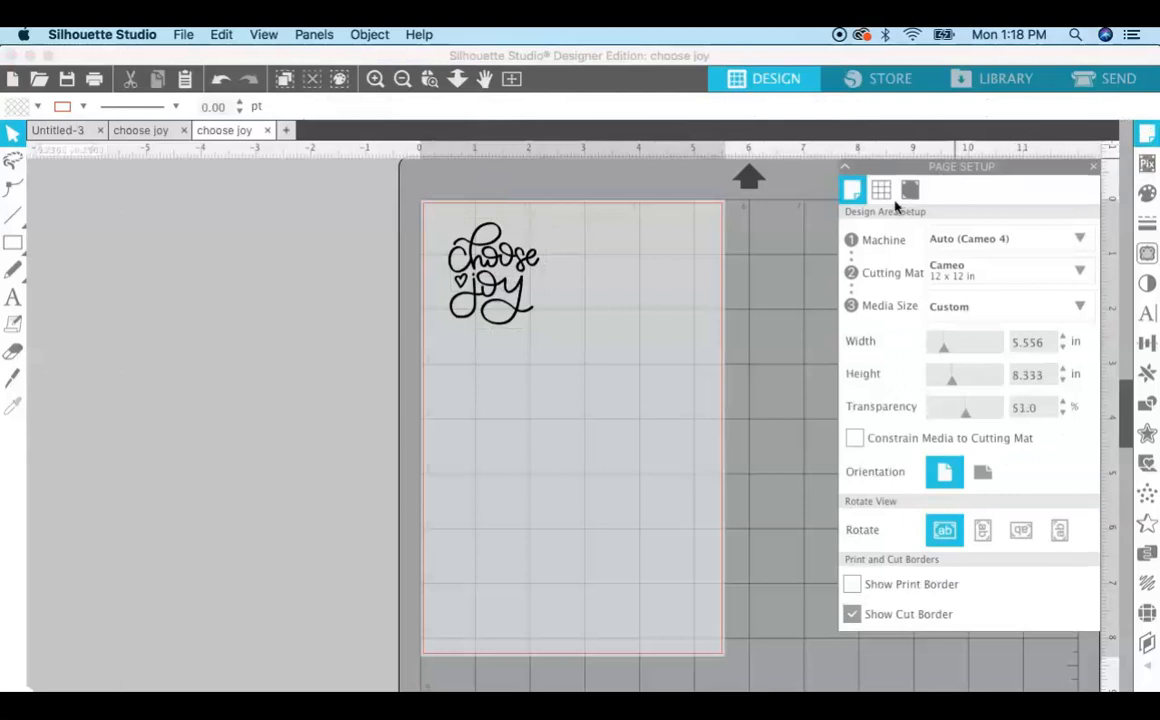
click(910, 190)
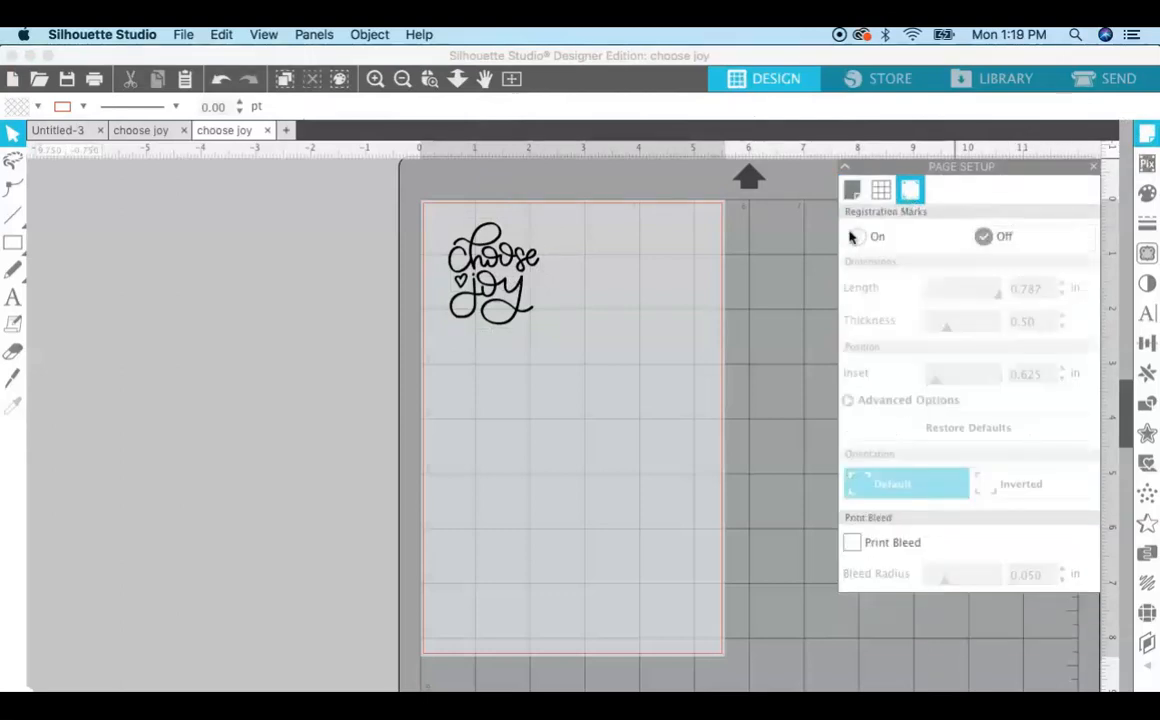
click(856, 236)
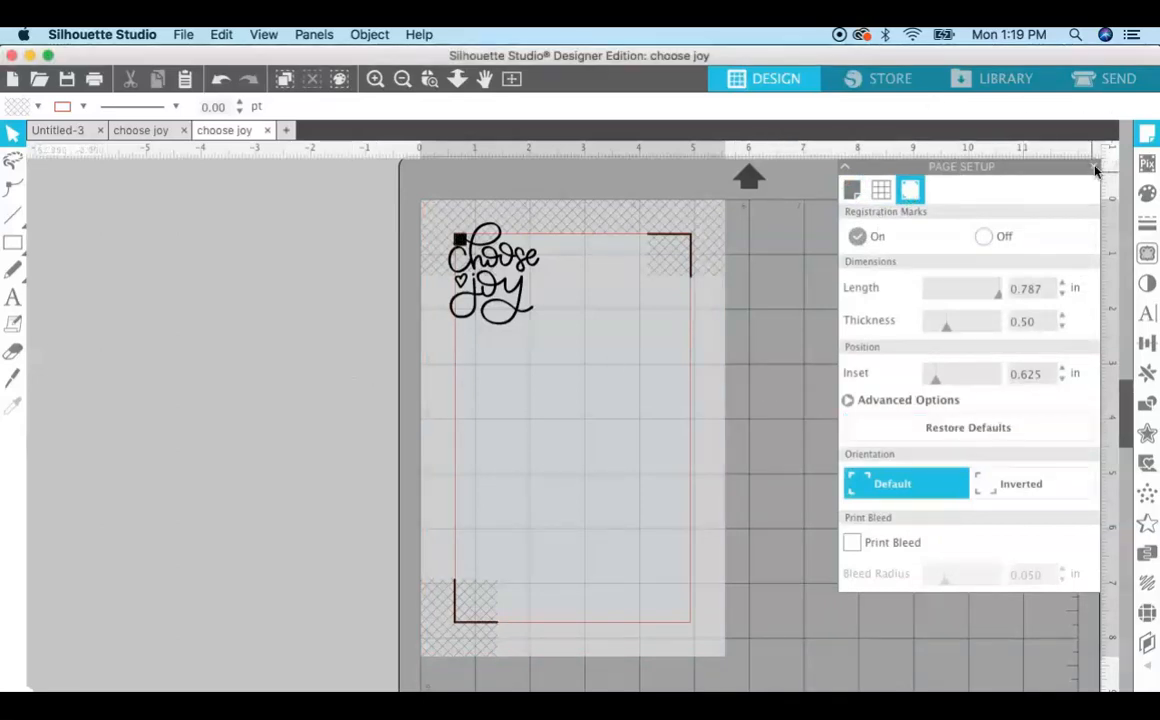
click(1094, 168)
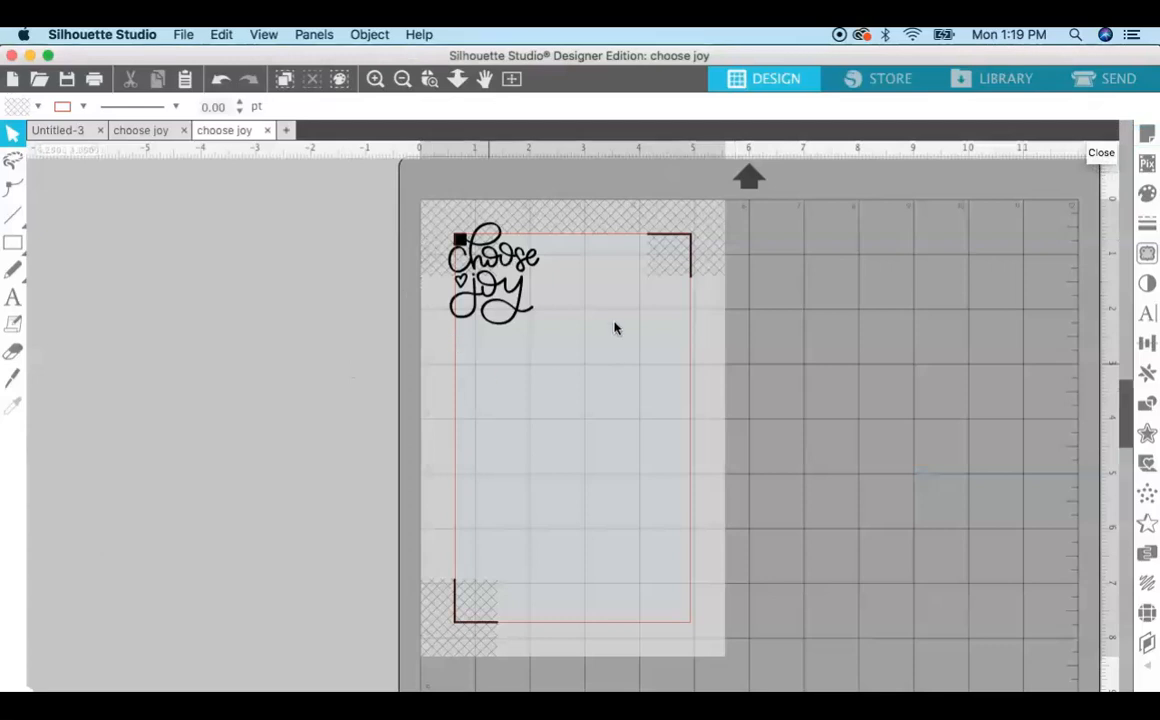
mouse_move(550, 332)
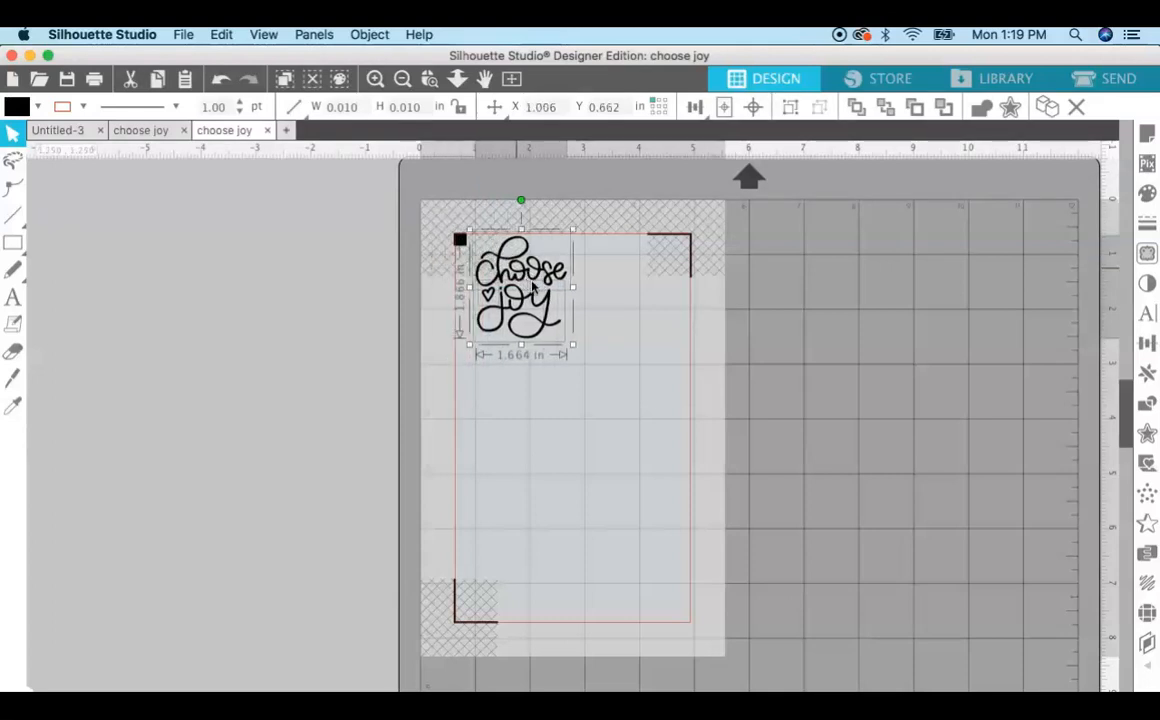
Move the lettering inside the registration marks and shrink it to roughly 1.3 in wide.
drag(520, 284, 532, 330)
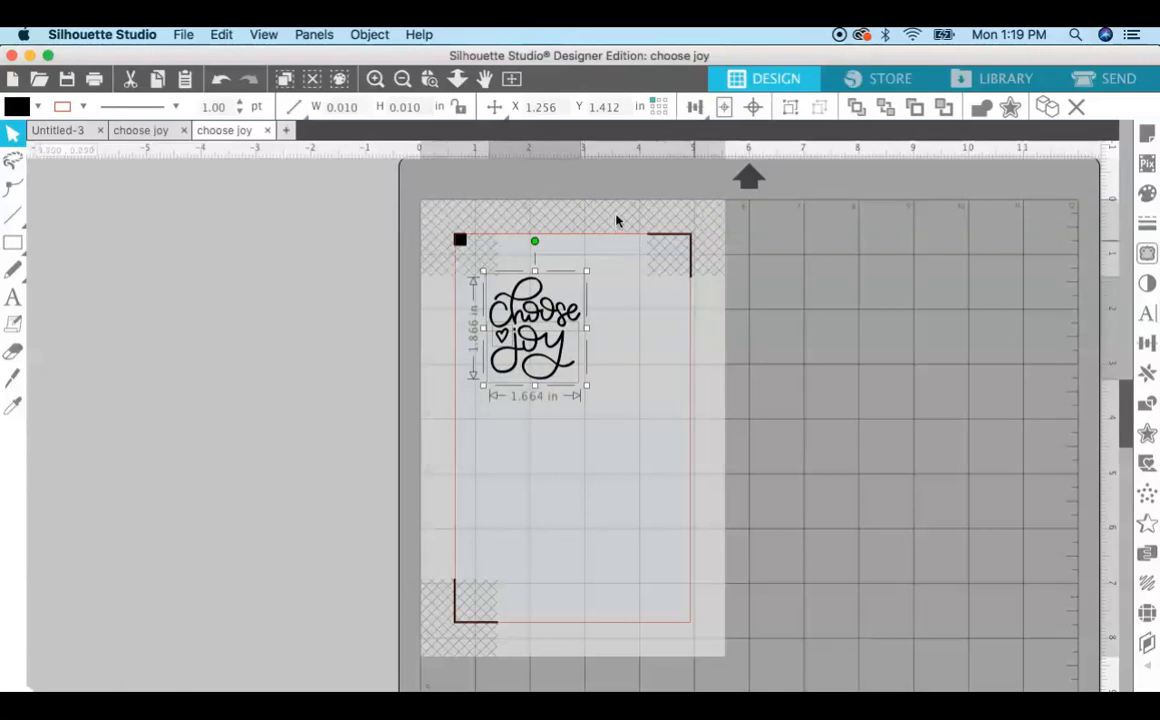
mouse_move(464, 568)
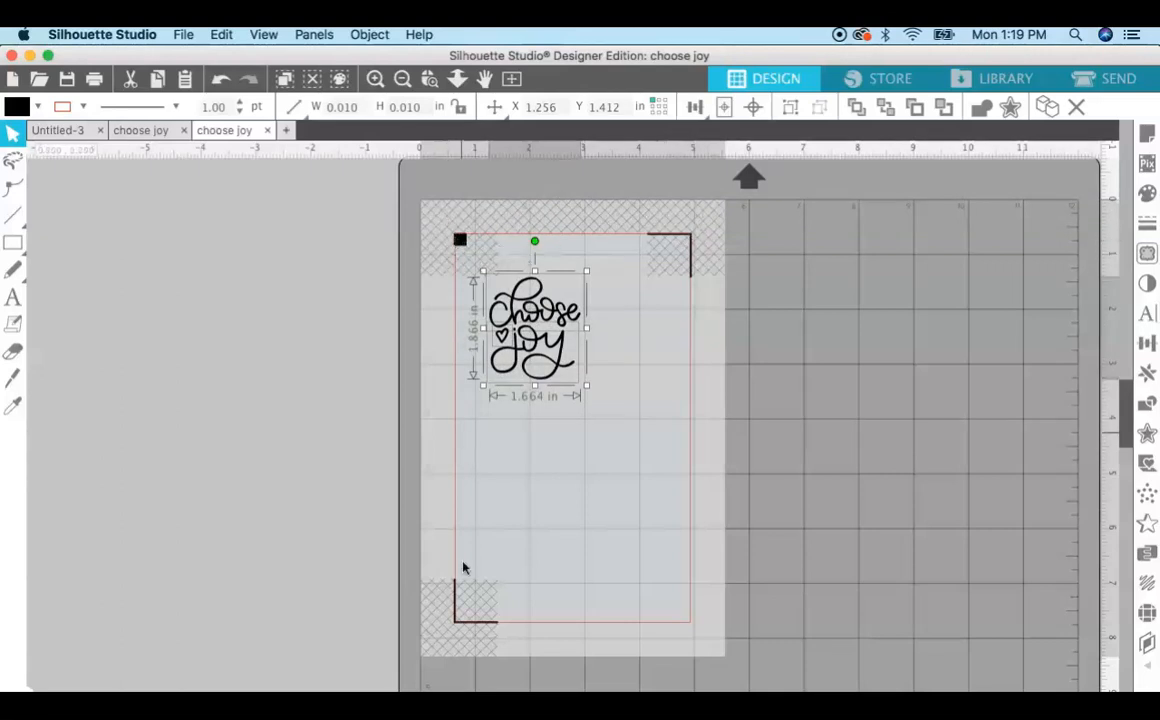
mouse_move(692, 600)
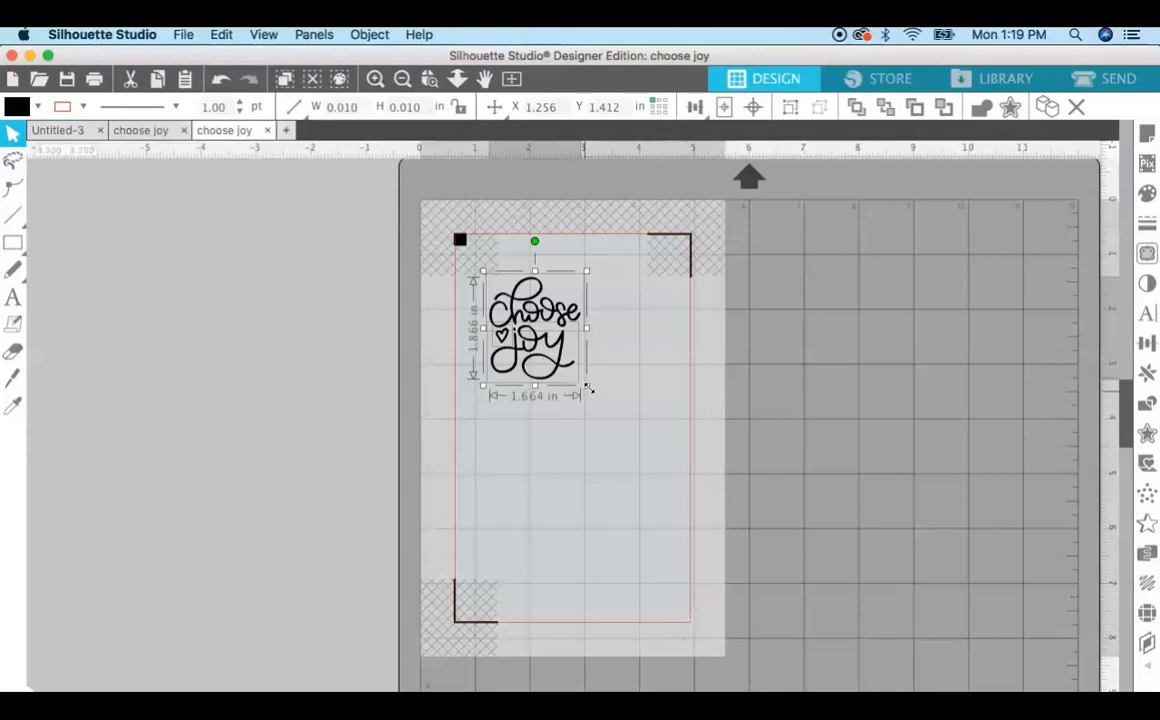
drag(588, 388, 578, 376)
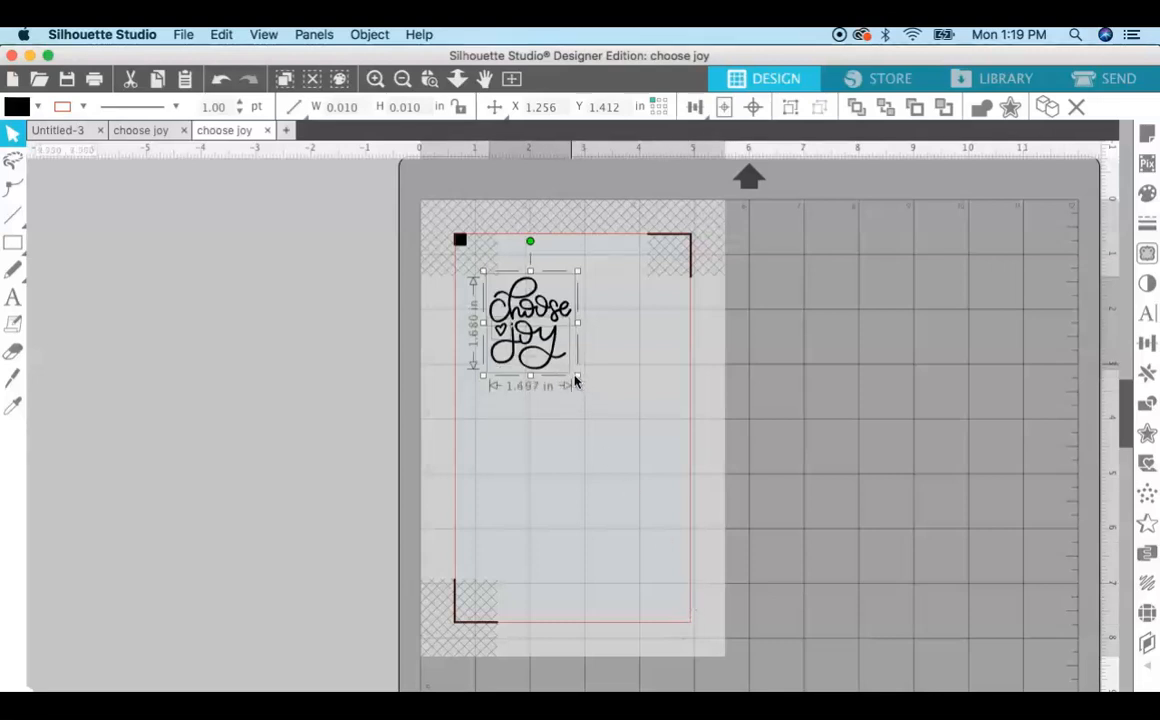
drag(578, 376, 568, 364)
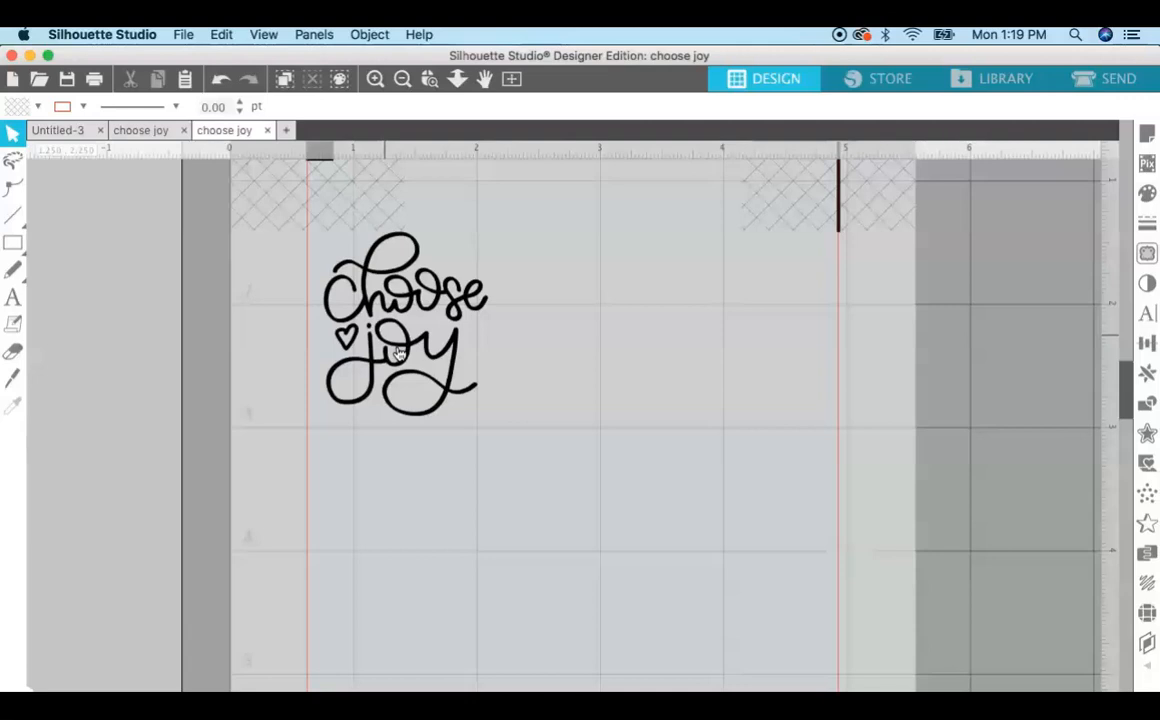
mouse_move(392, 320)
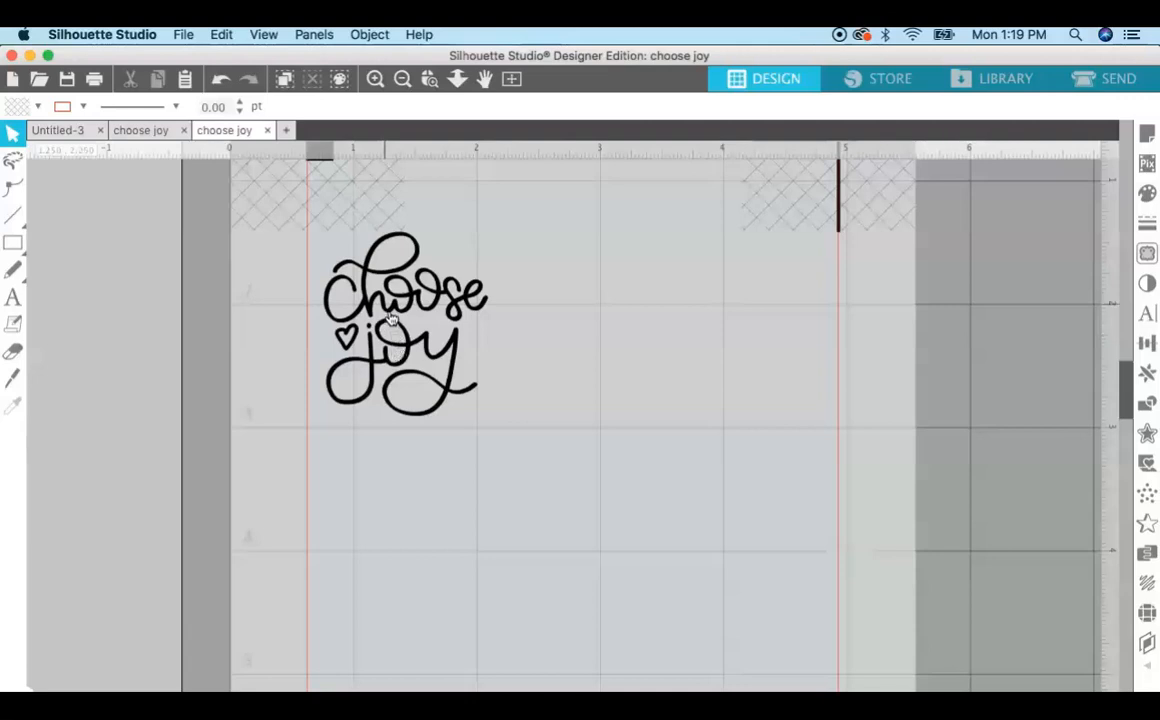
Fill the choose joy lettering with hot pink instead of black.
click(390, 300)
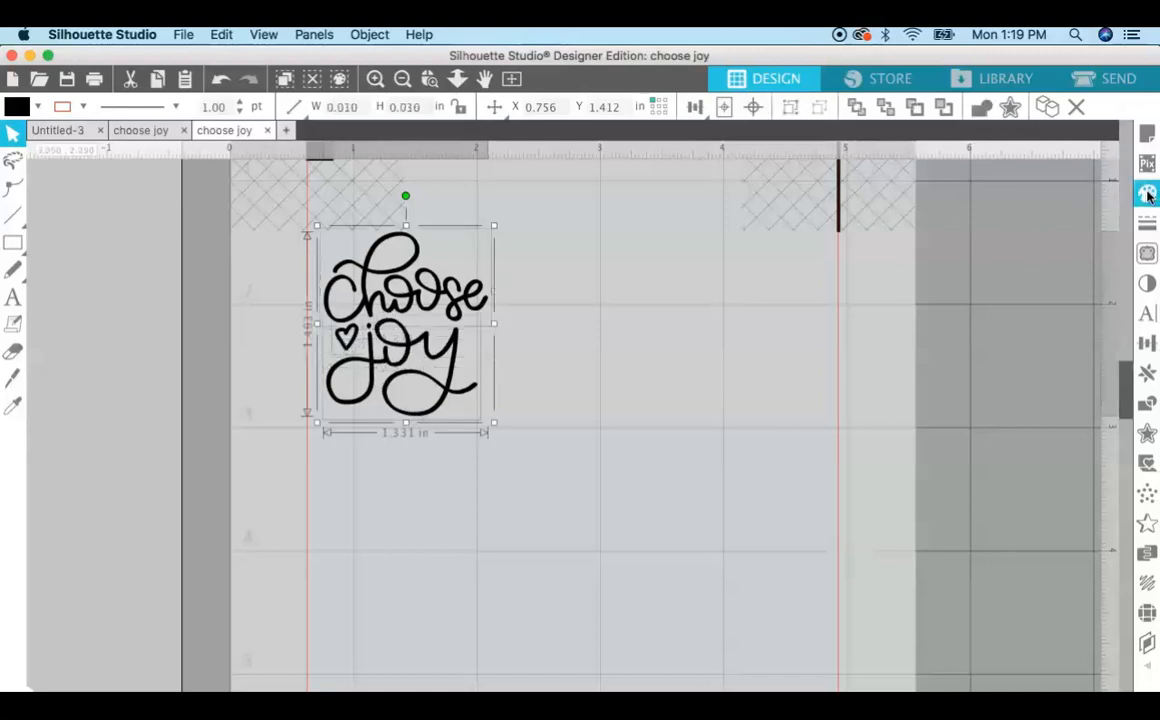
click(1148, 192)
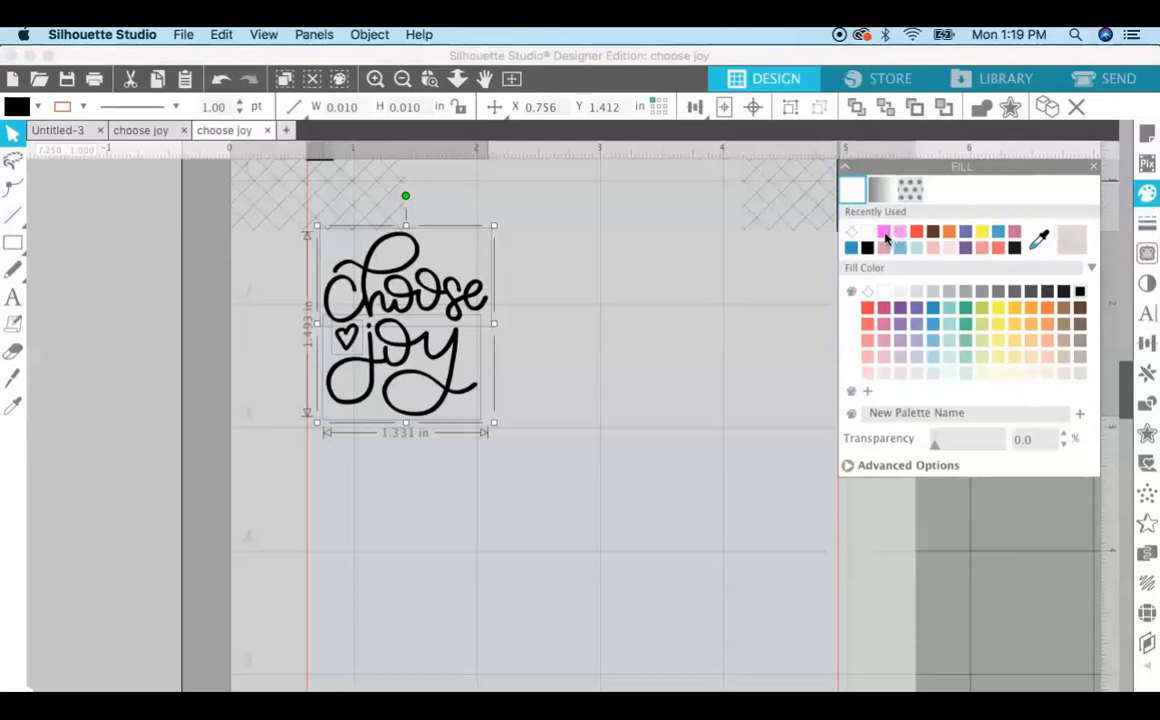
click(900, 232)
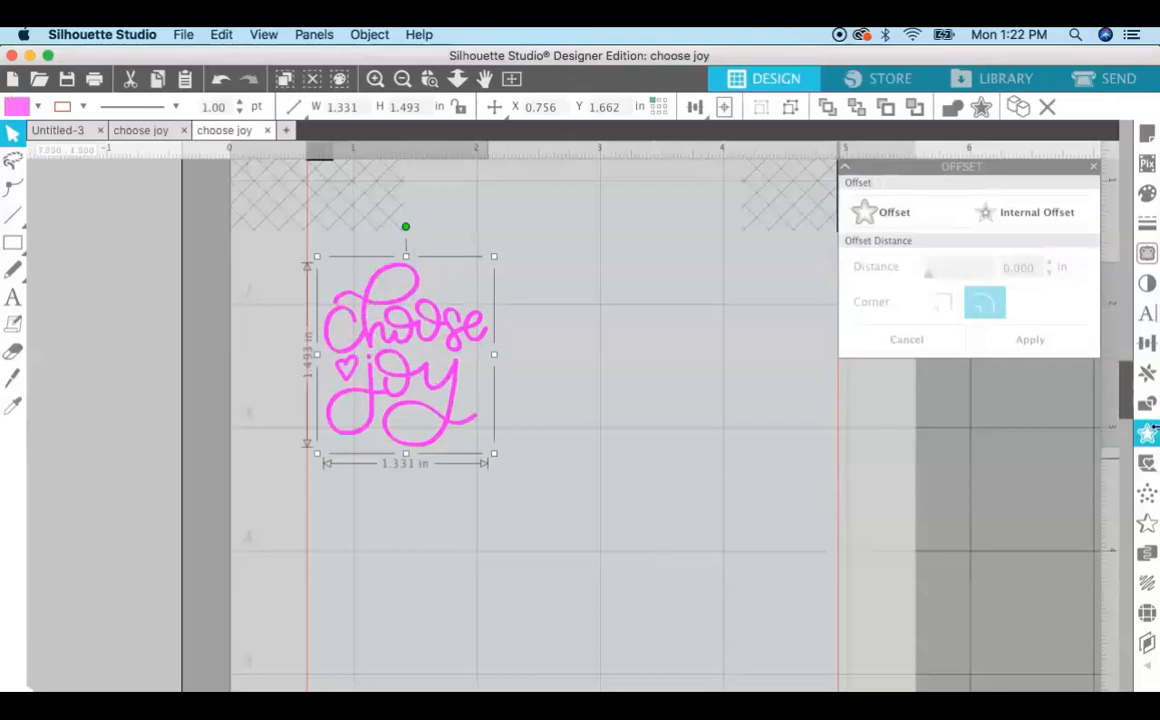
mouse_move(1148, 432)
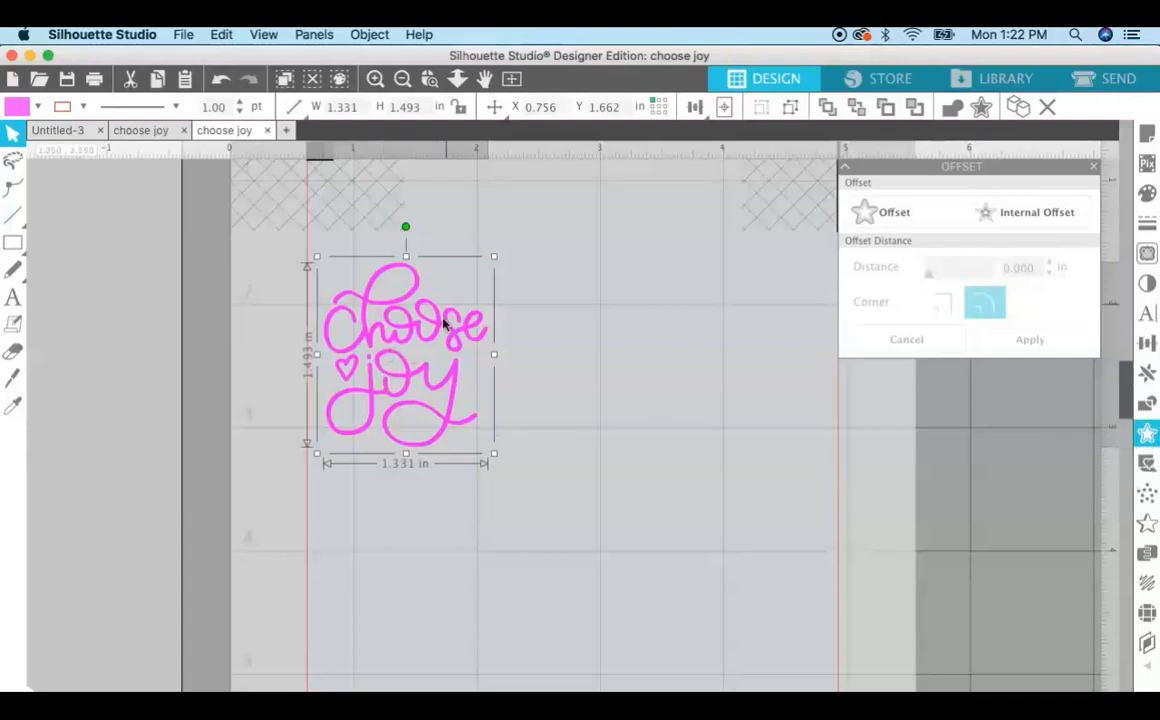
mouse_move(892, 212)
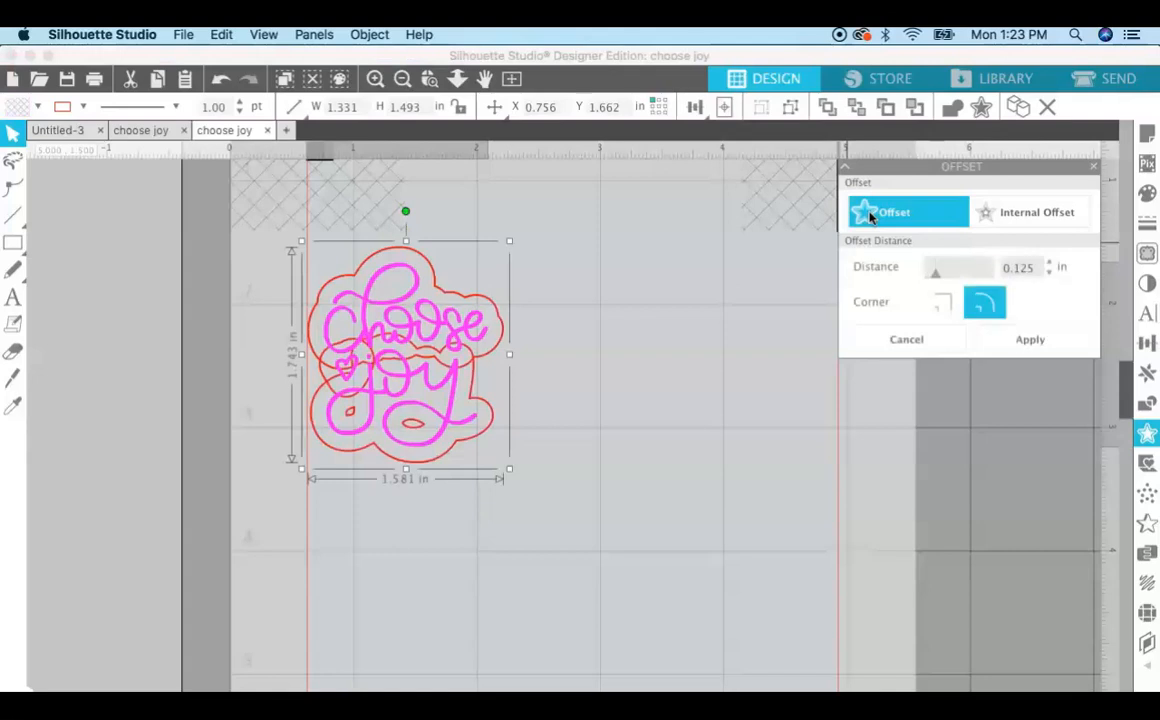
mouse_move(376, 270)
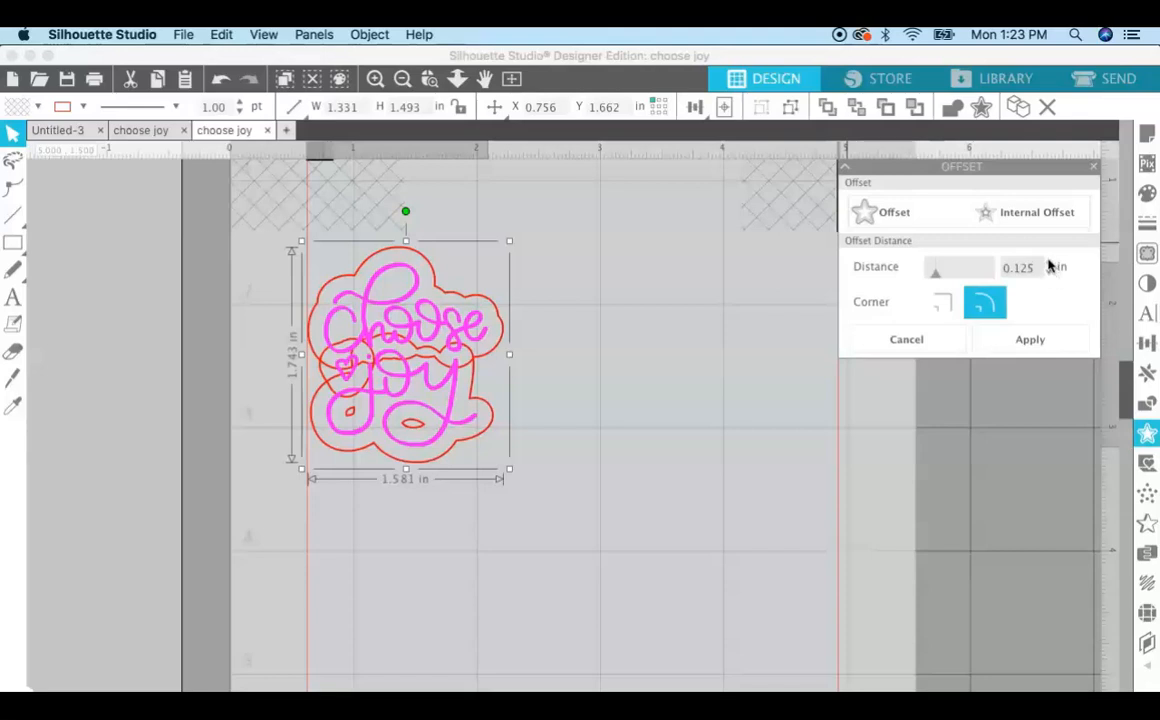
Apply a 0.115 in offset outline around the pink lettering as a sticker border.
click(936, 262)
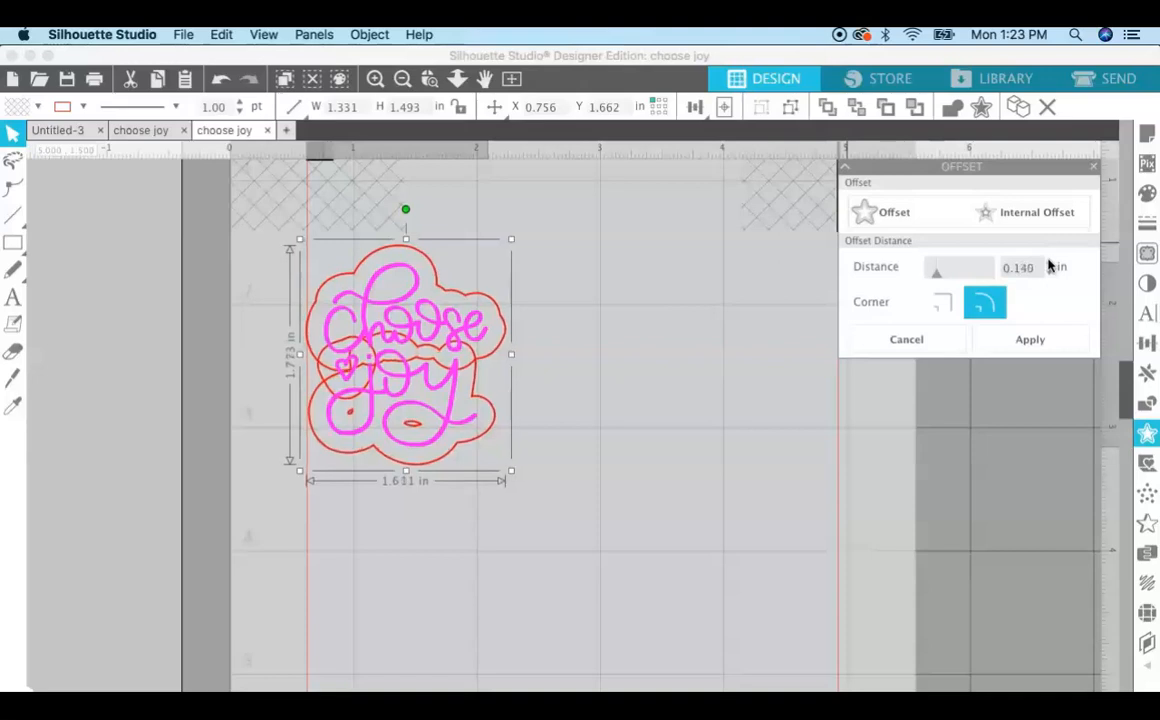
mouse_move(1050, 276)
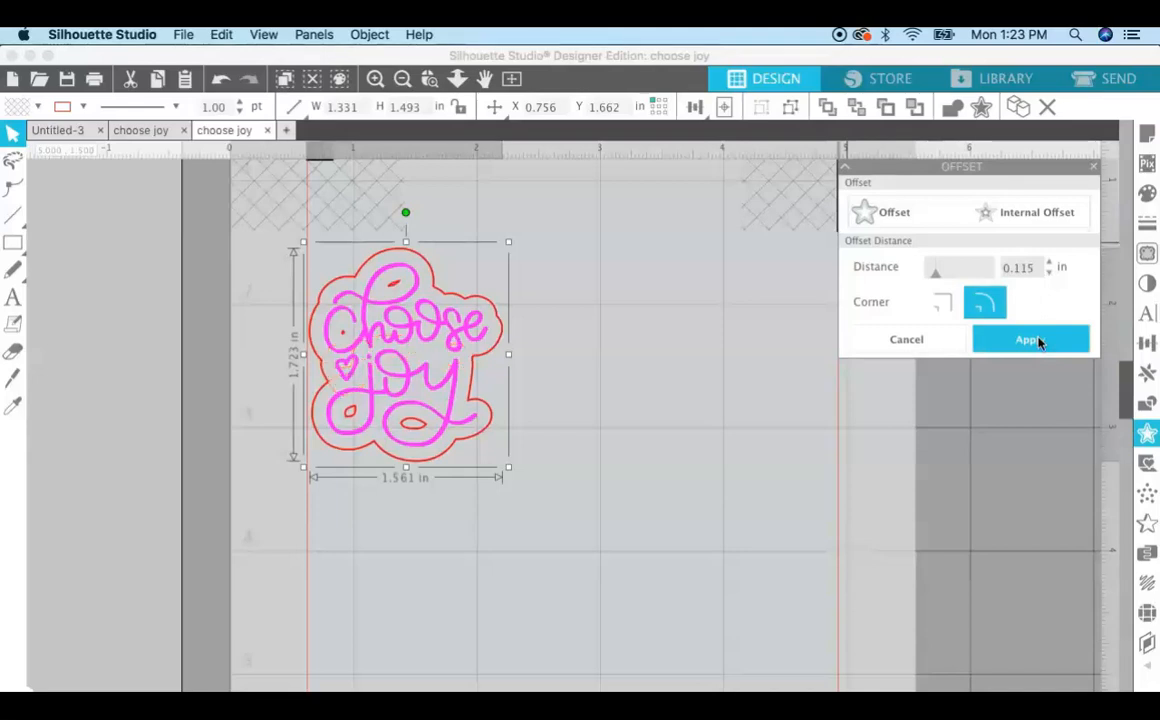
click(1028, 340)
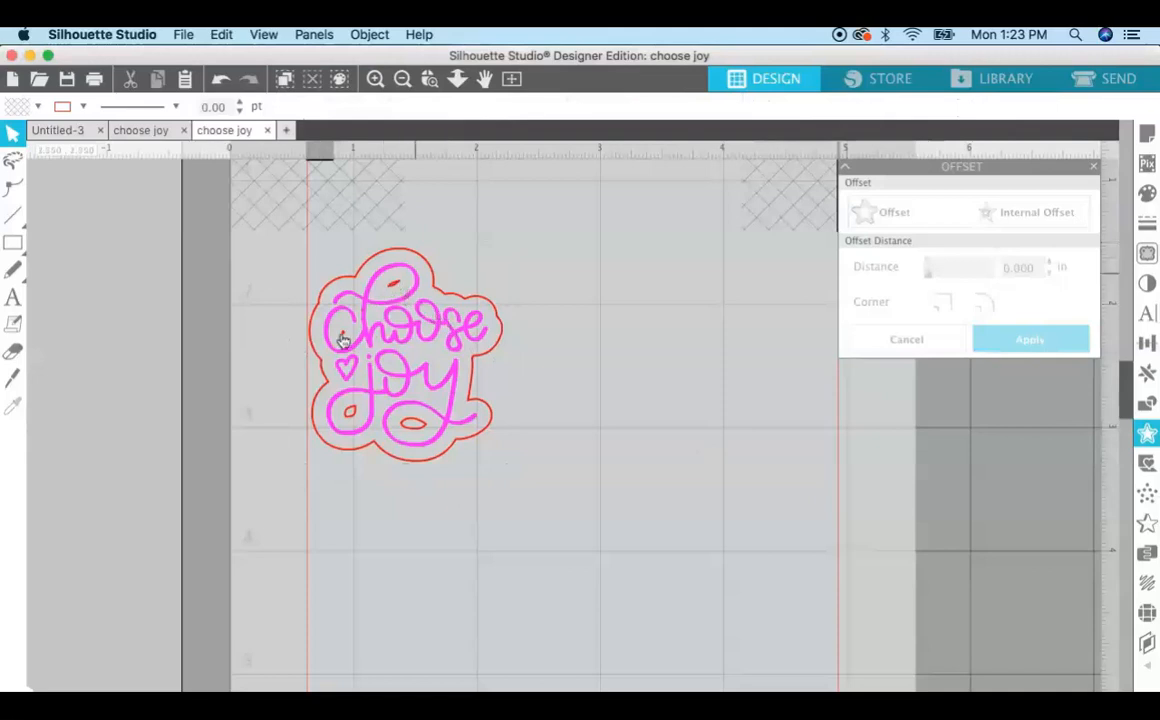
mouse_move(344, 406)
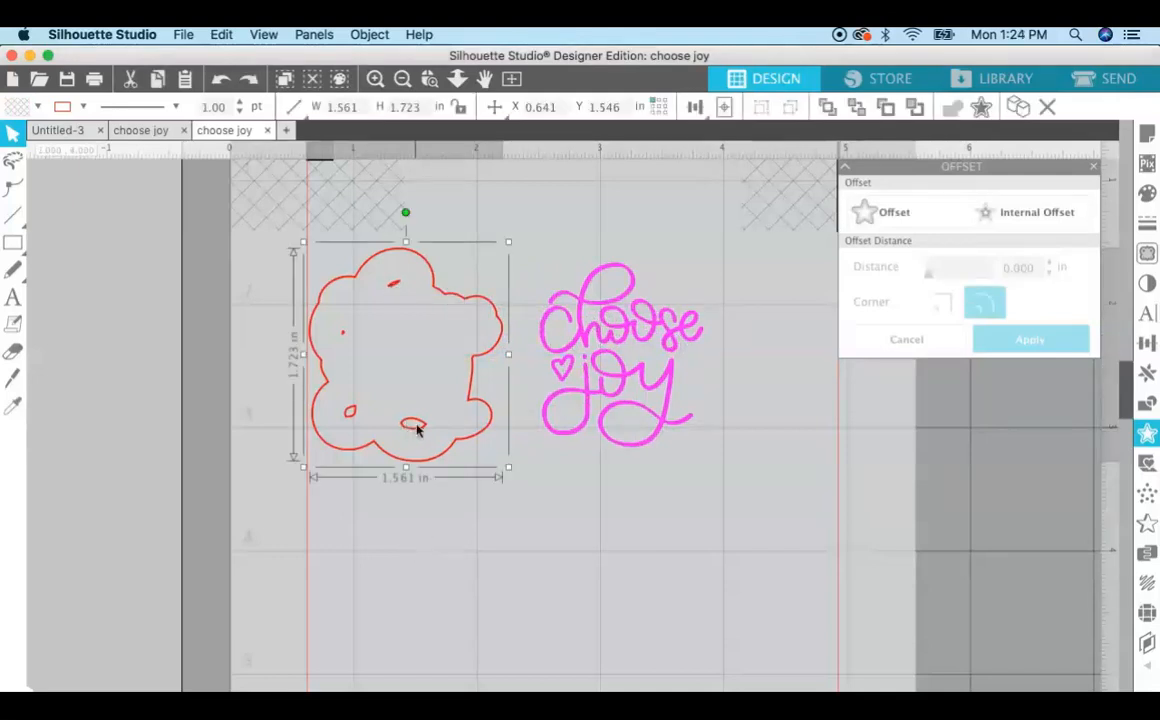
mouse_move(404, 286)
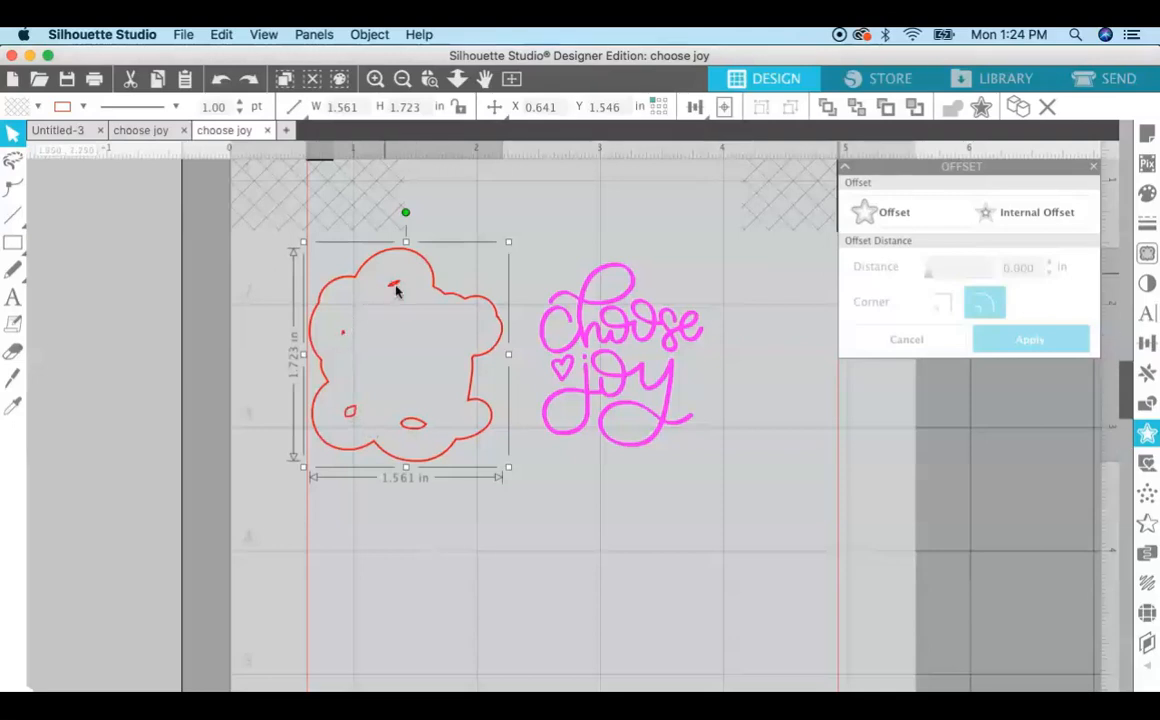
Release the offset's compound path so the inner hole pieces can be removed.
click(368, 34)
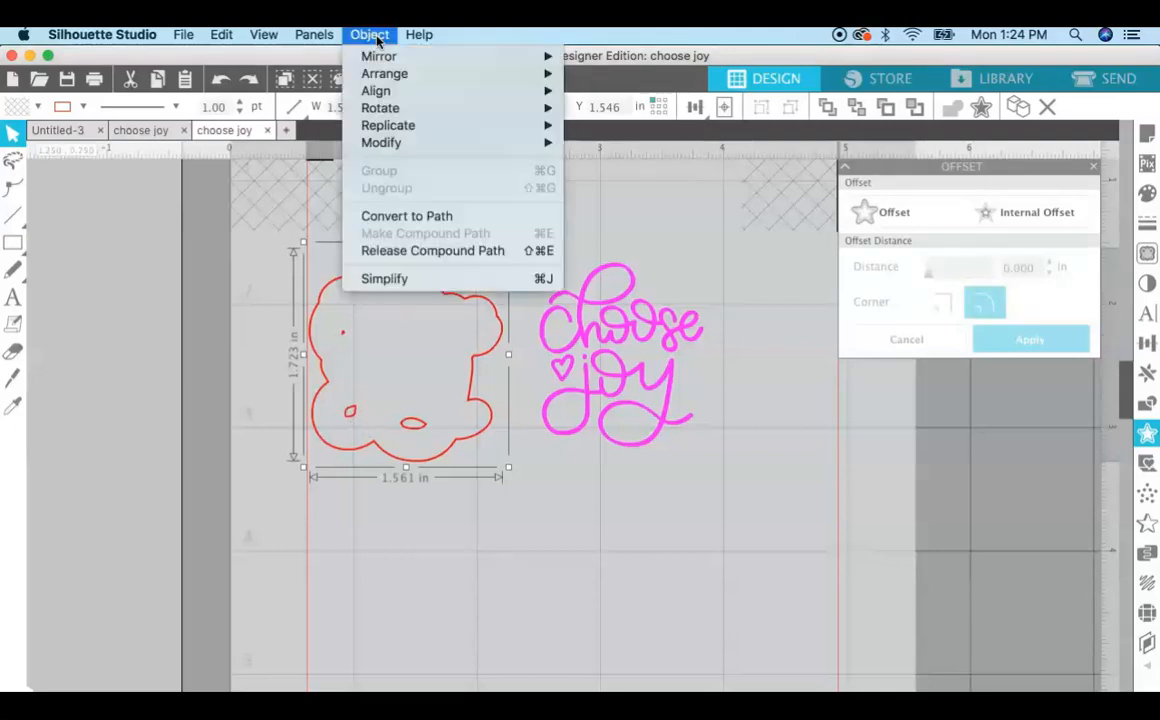
mouse_move(432, 250)
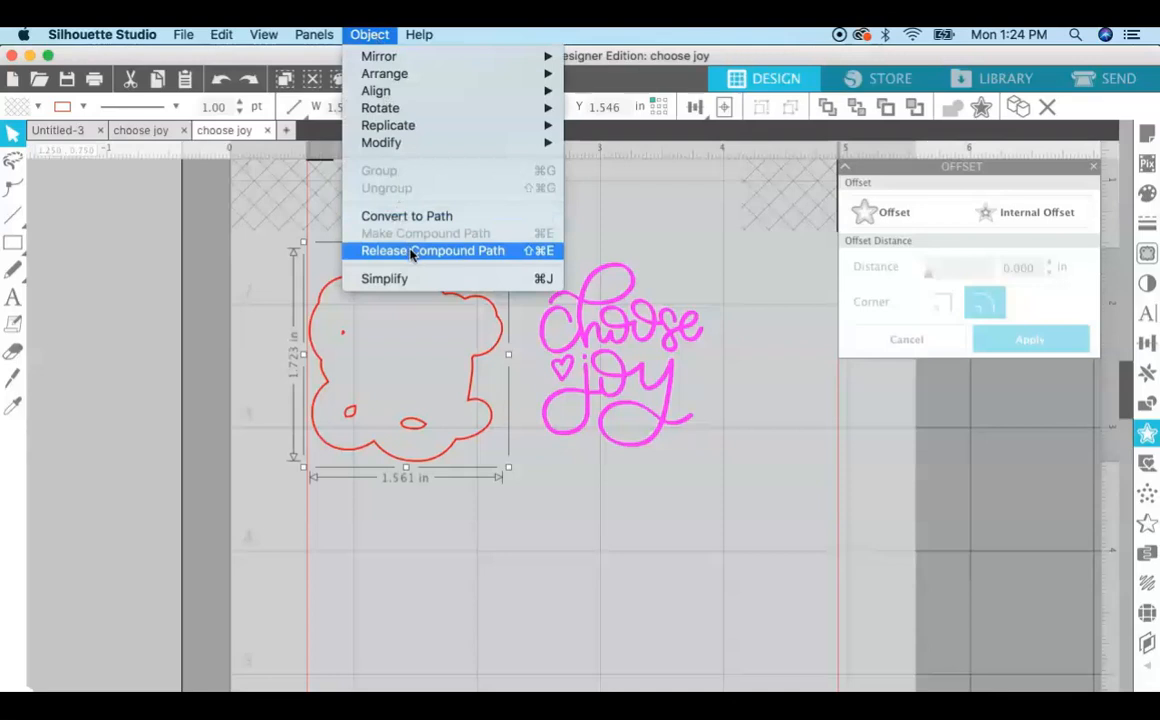
click(432, 250)
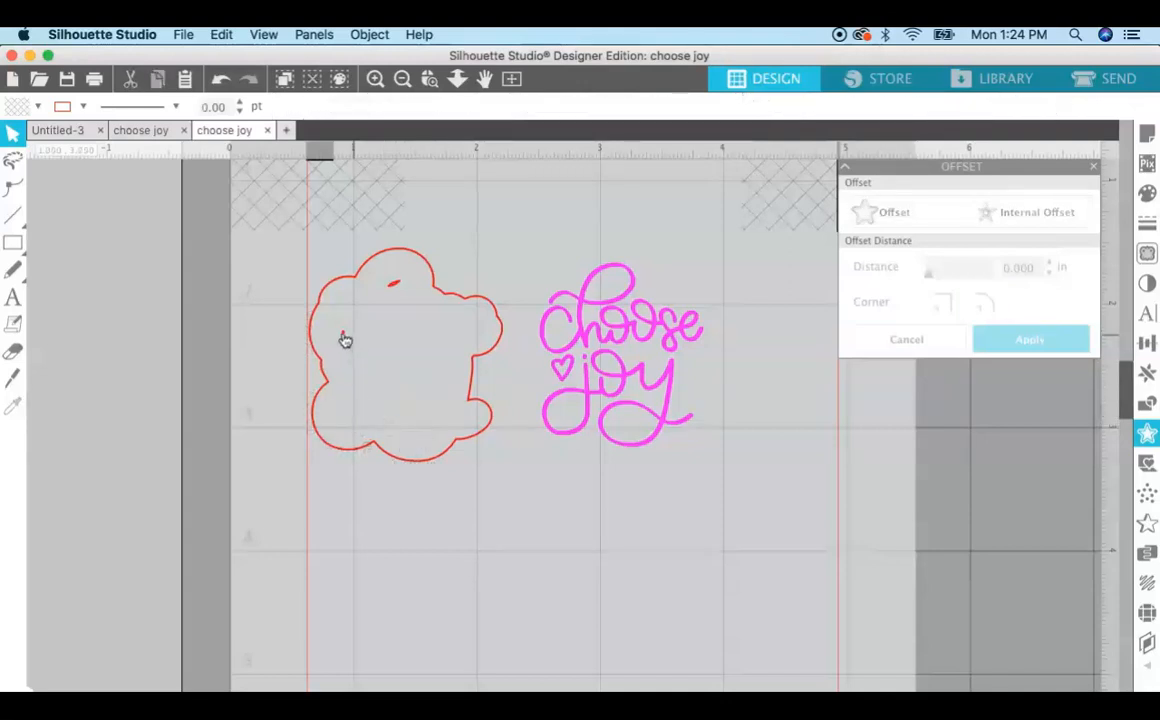
mouse_move(396, 292)
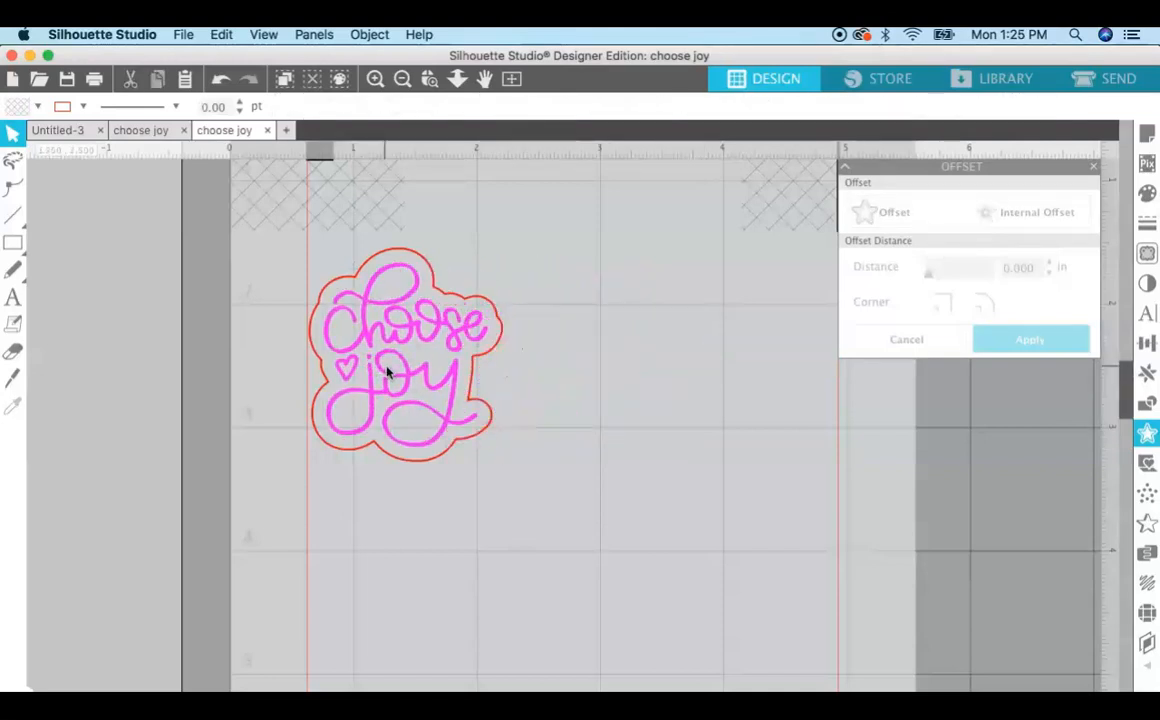
Fill the offset border white and remove its red line colour behind the lettering.
drag(400, 370, 580, 370)
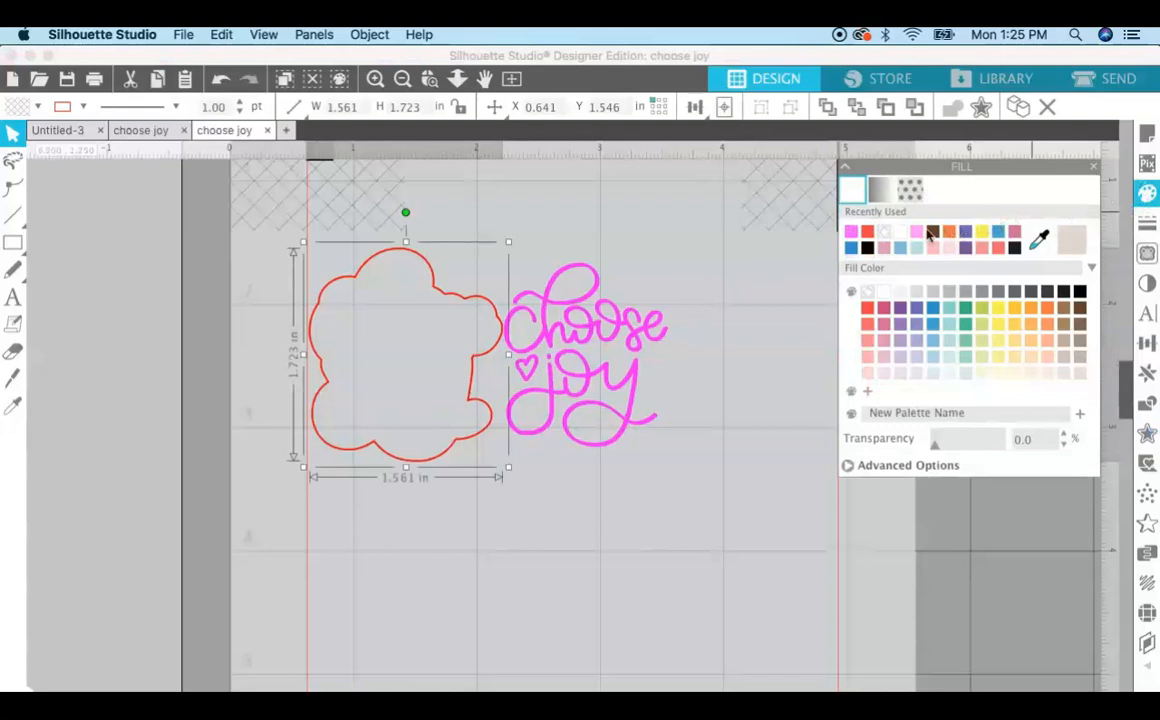
click(884, 232)
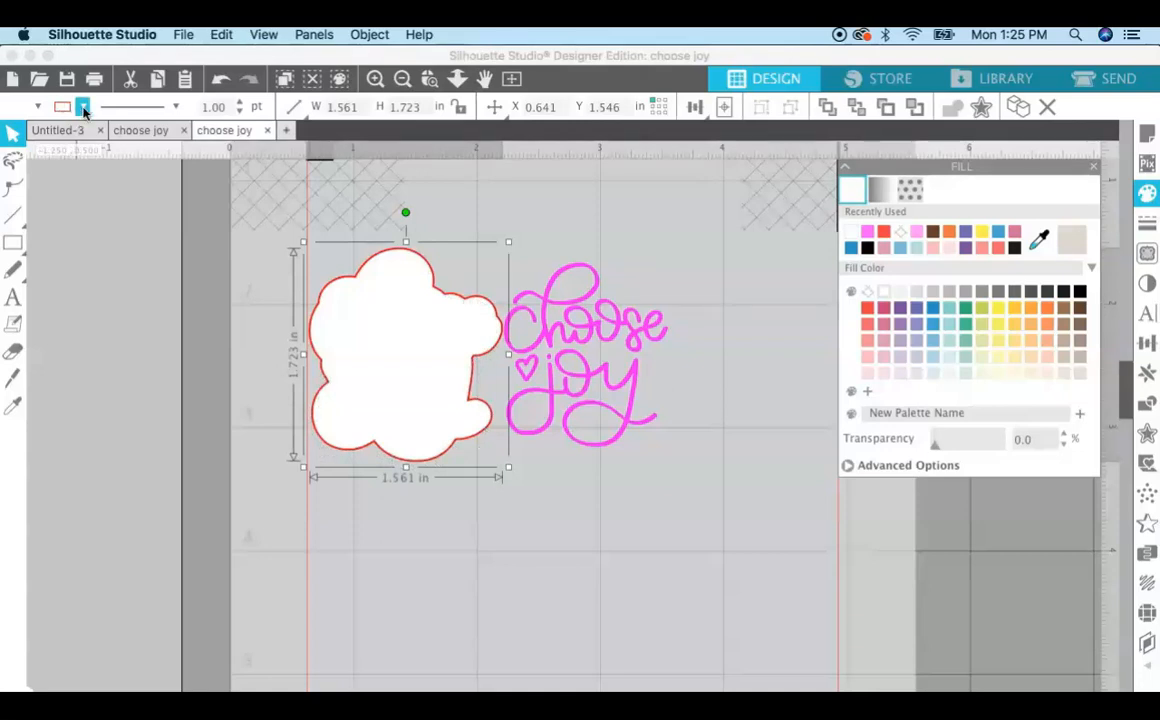
click(82, 108)
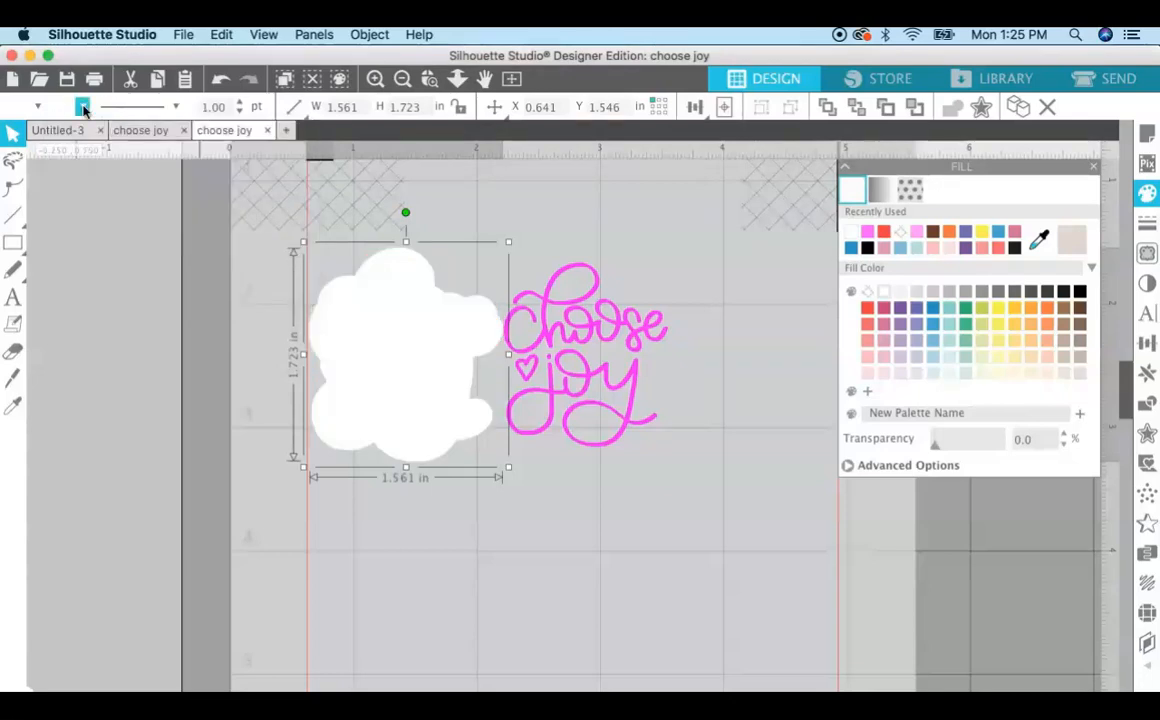
click(82, 108)
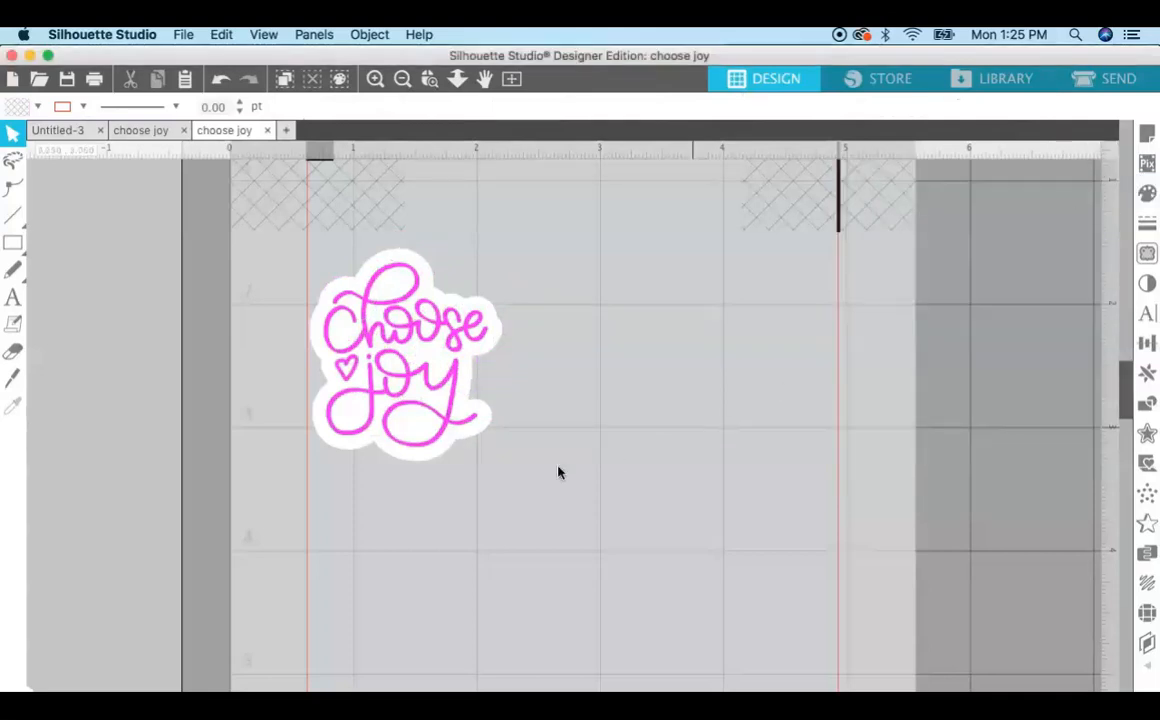
Select the sticker and nudge it toward the page's top-left corner as one piece.
click(404, 356)
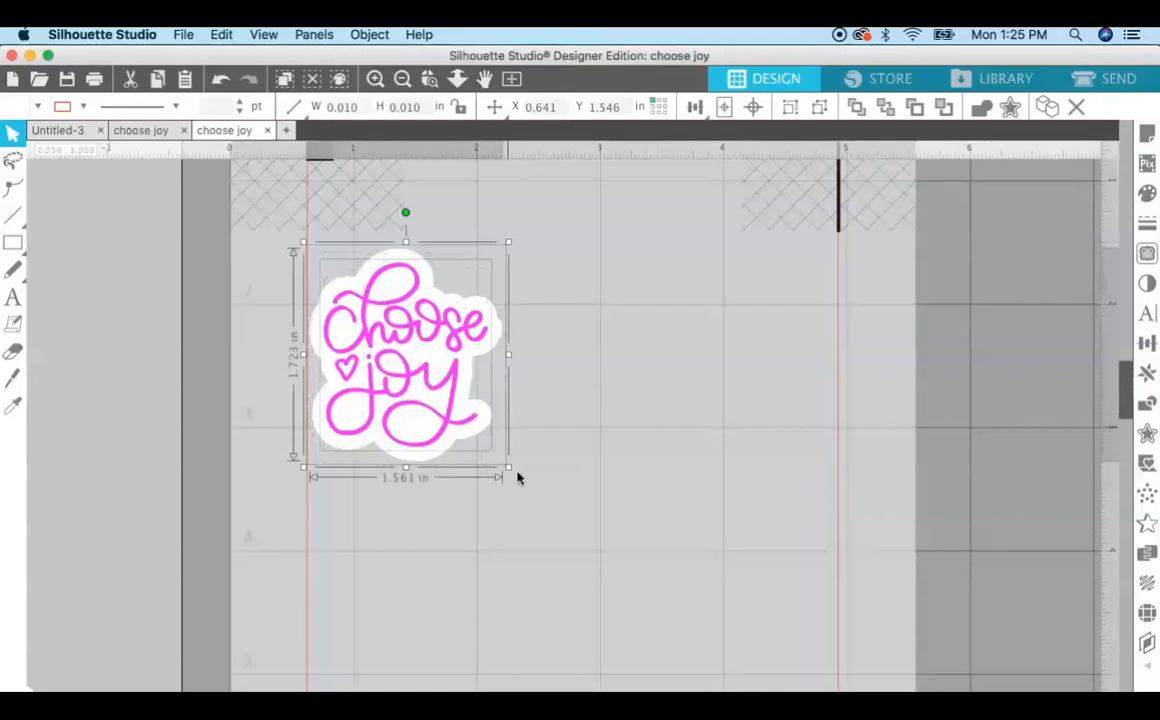
drag(404, 356, 436, 356)
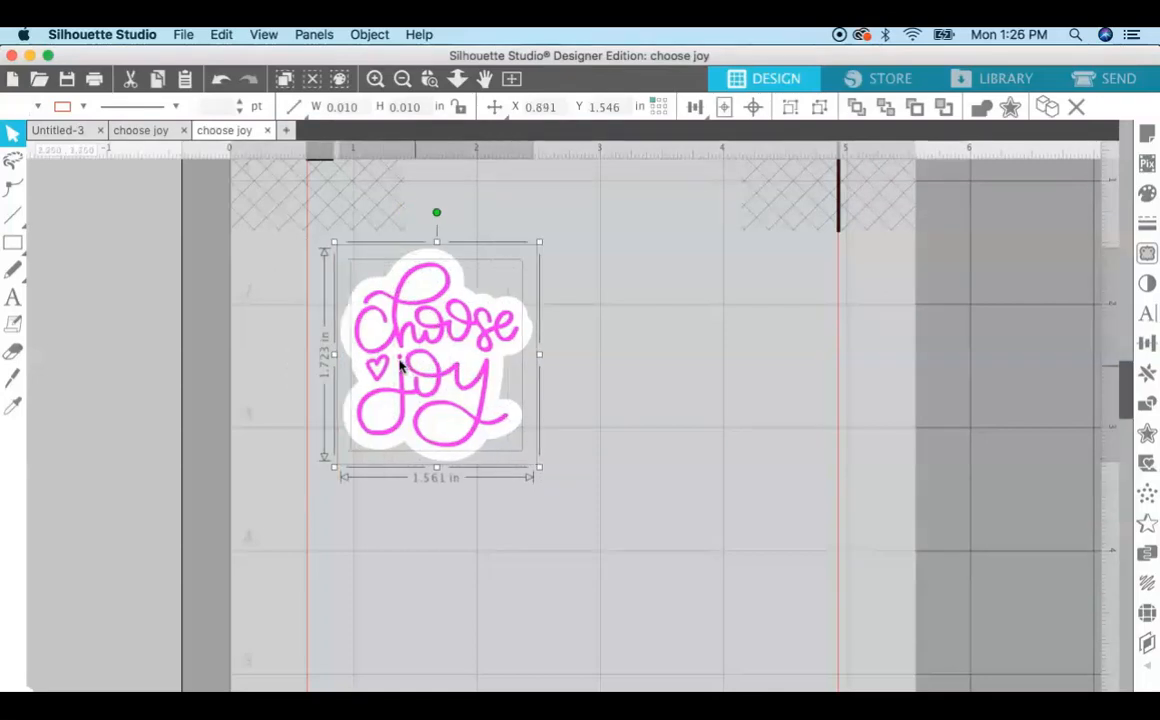
mouse_move(598, 408)
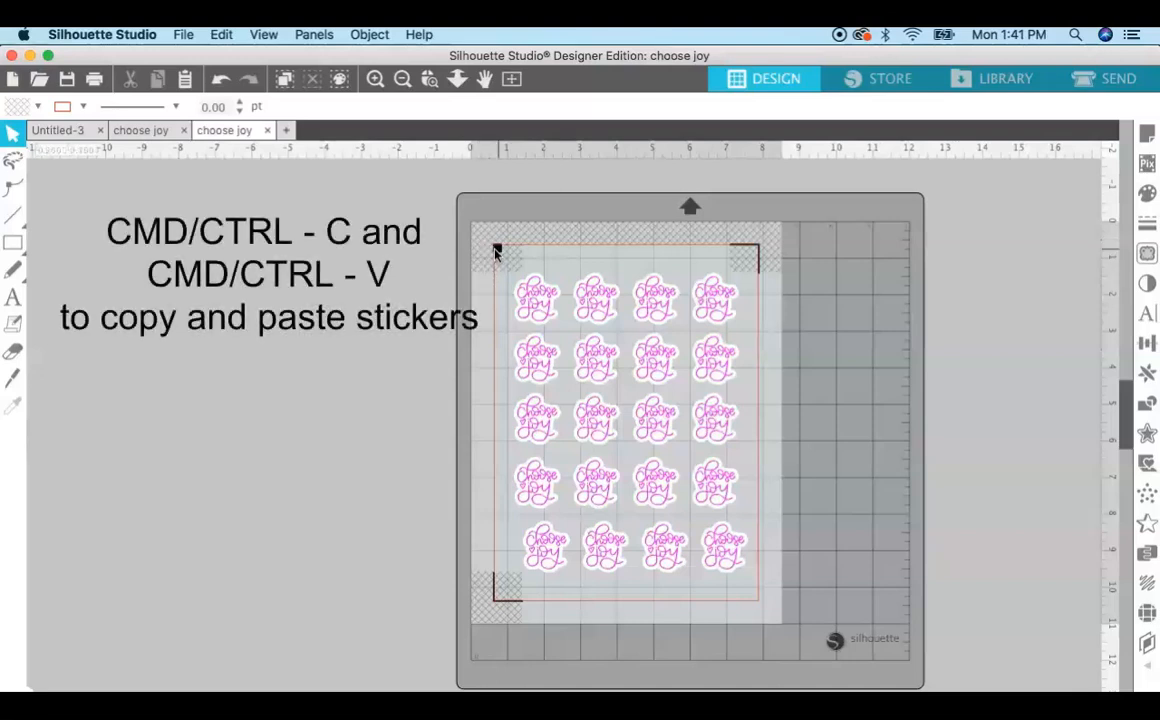
mouse_move(544, 612)
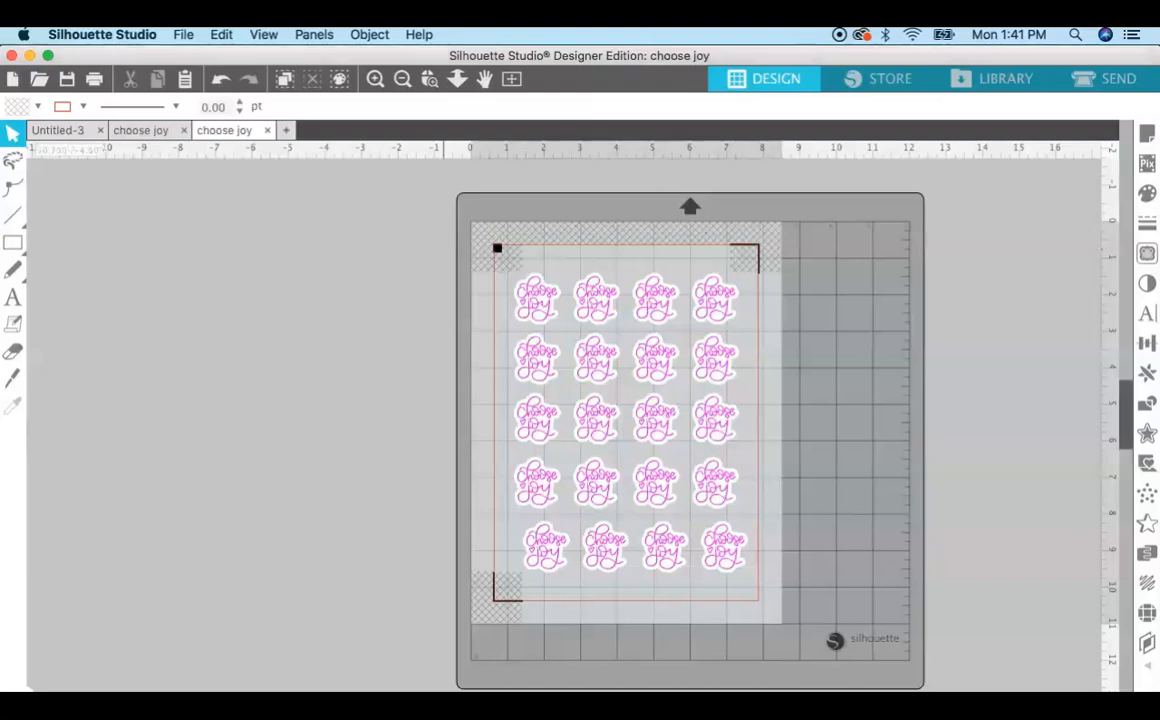
click(184, 34)
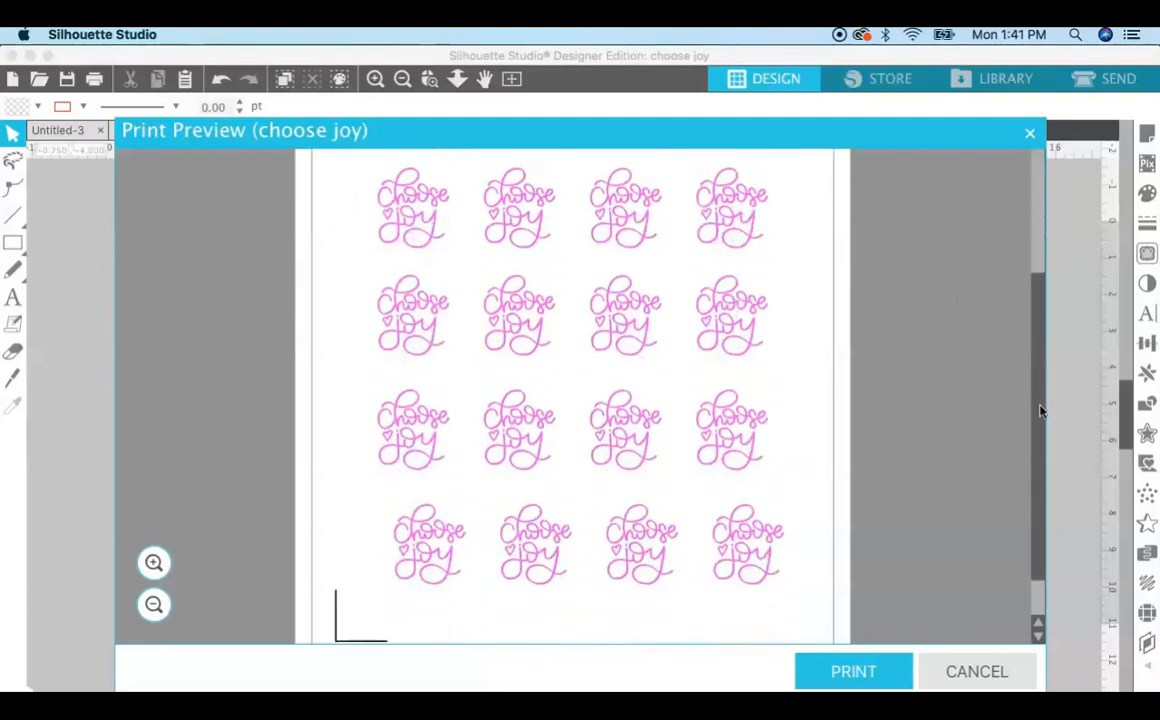
scroll(down, 3)
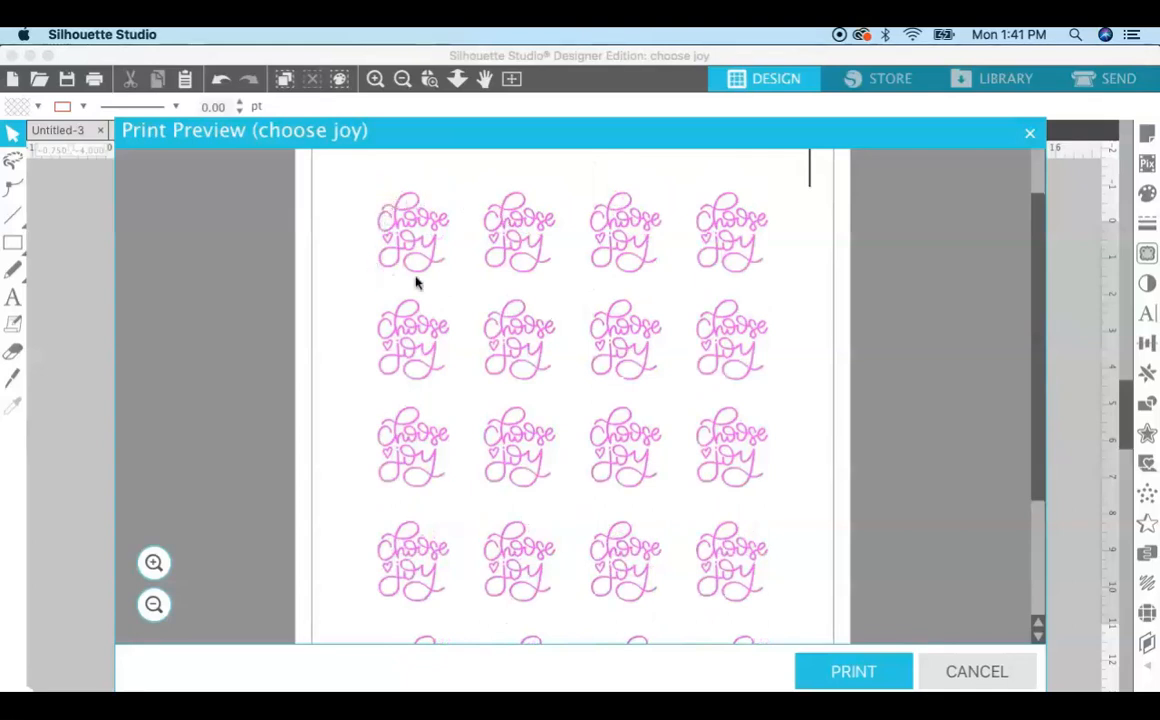
mouse_move(370, 224)
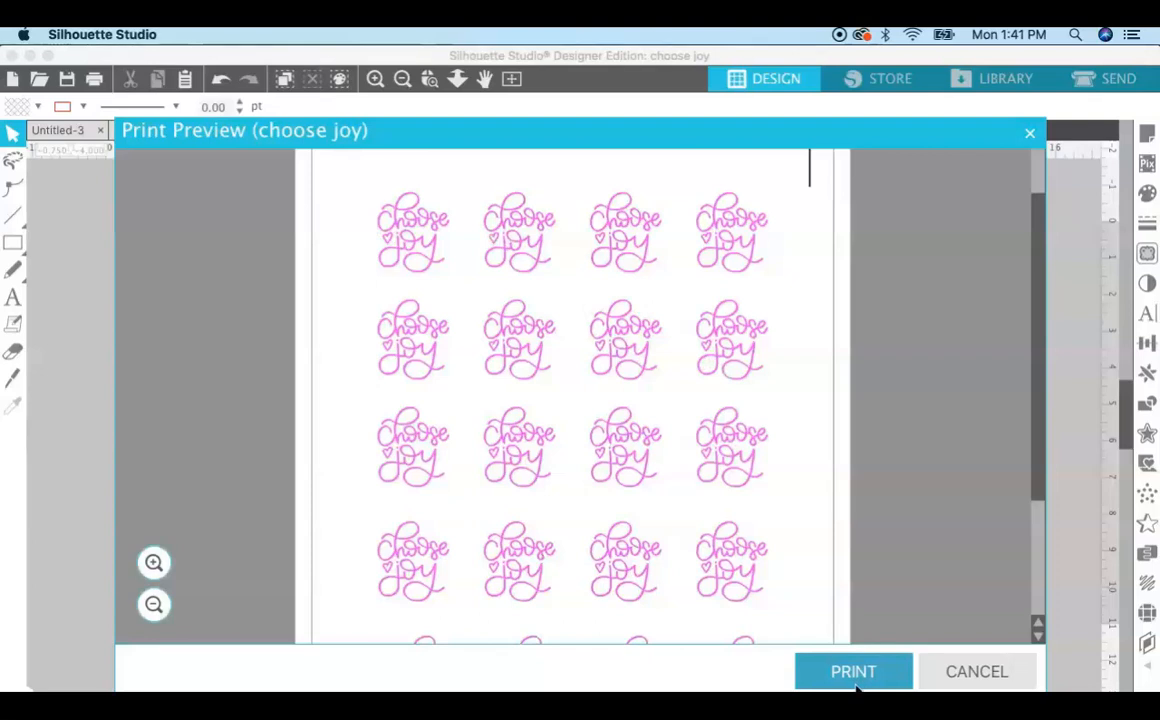
click(852, 672)
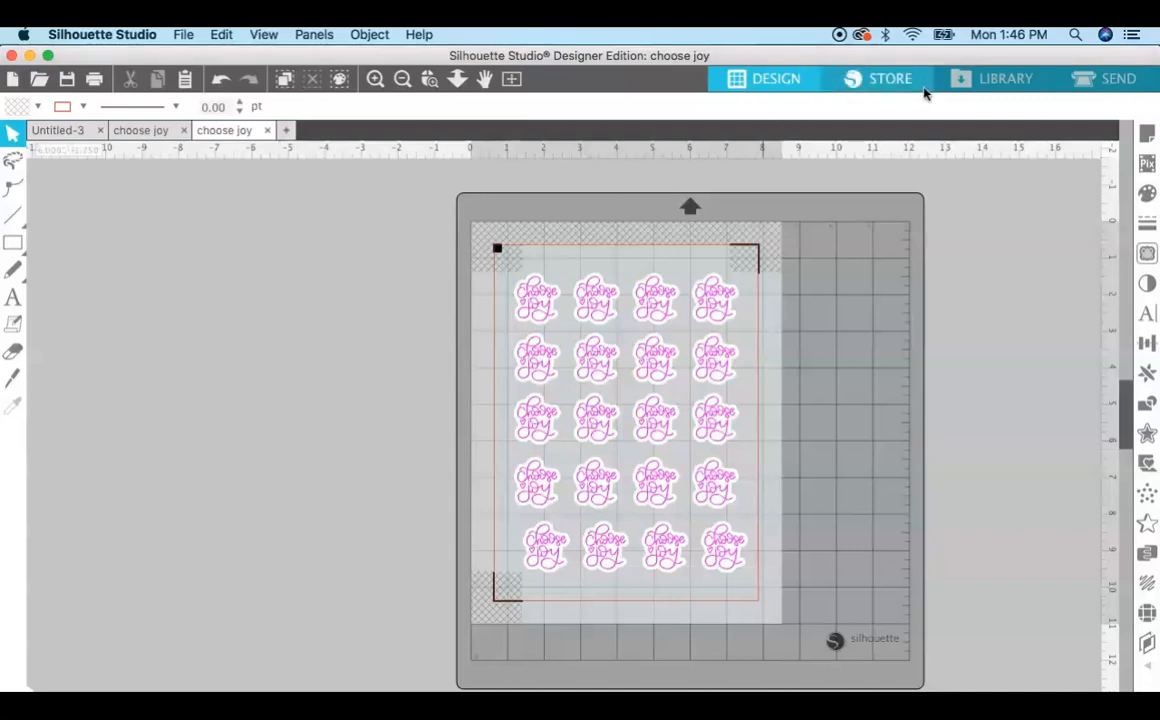
In the Send panel compare Cut and Cut Edge, settling on Cut Edge for Carriage 1.
click(1116, 78)
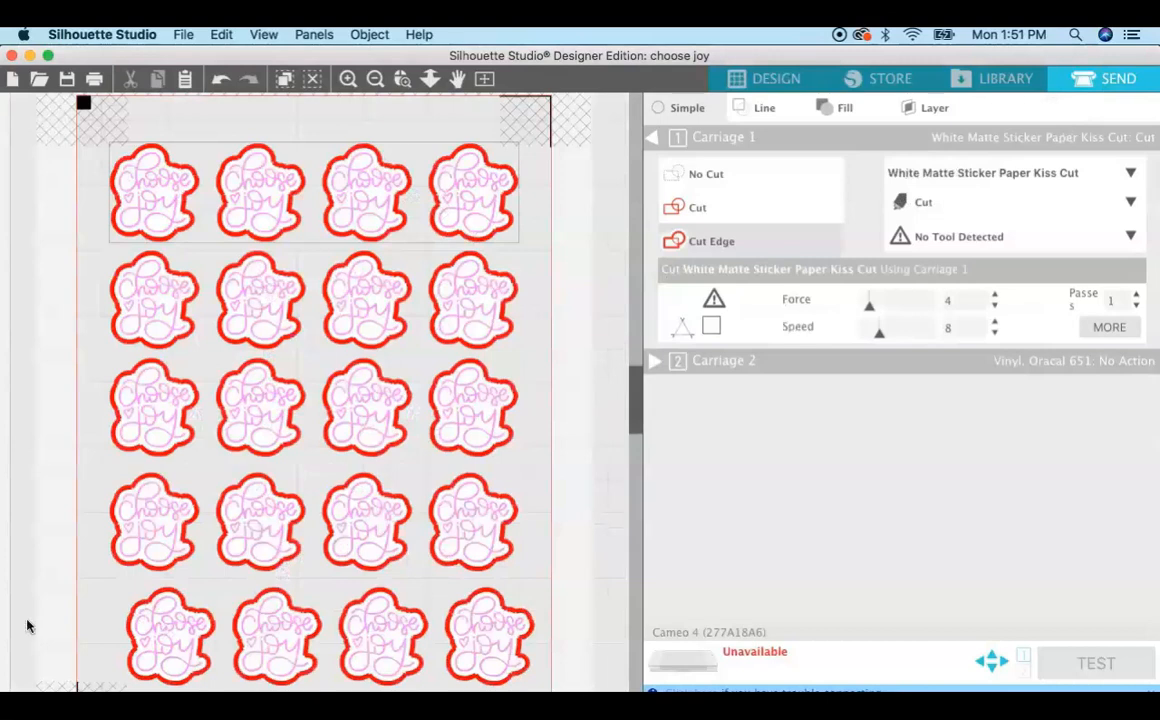
mouse_move(124, 488)
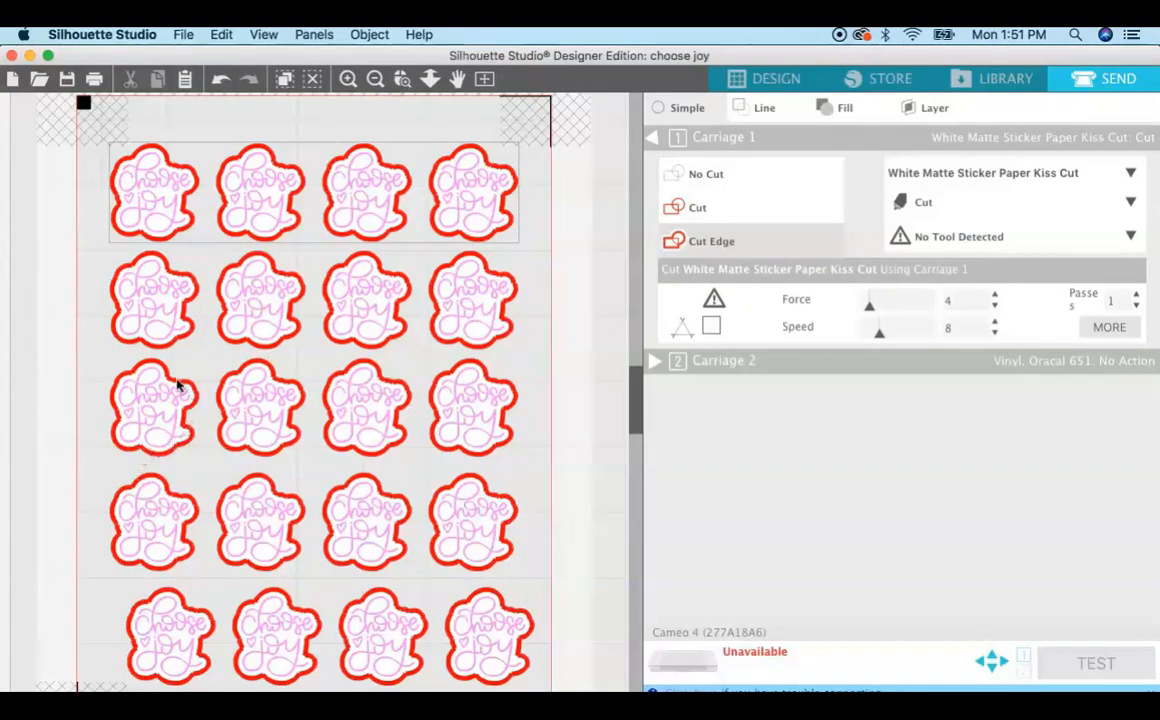
mouse_move(116, 428)
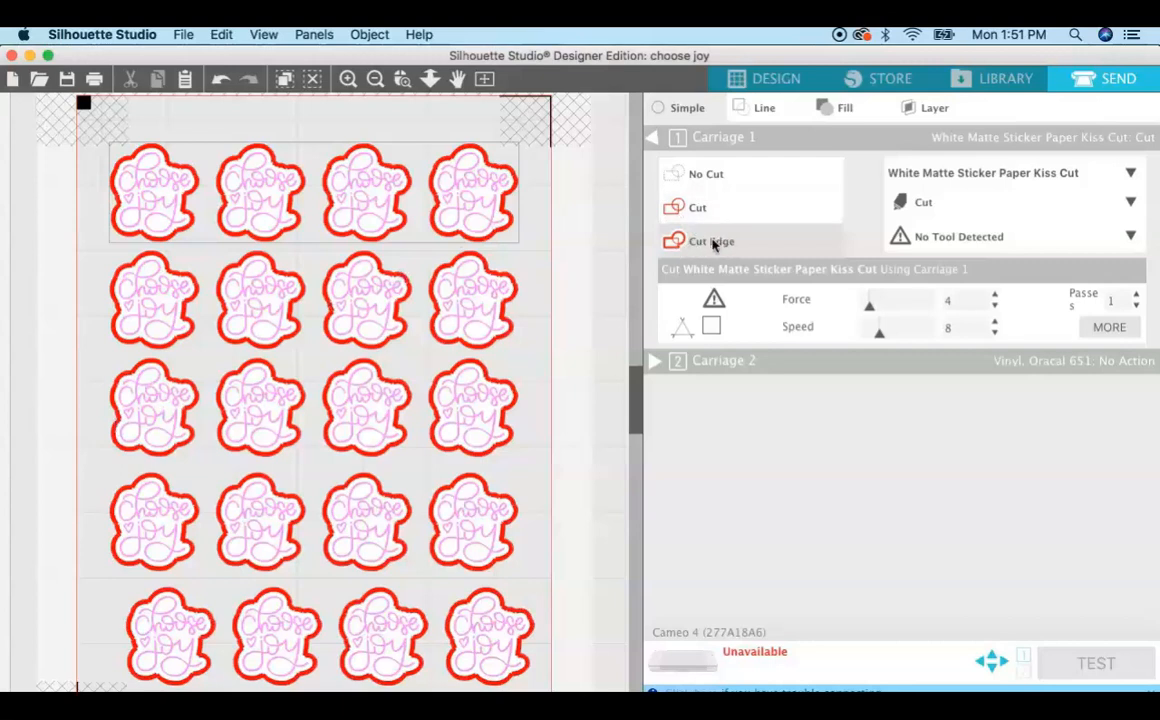
click(696, 206)
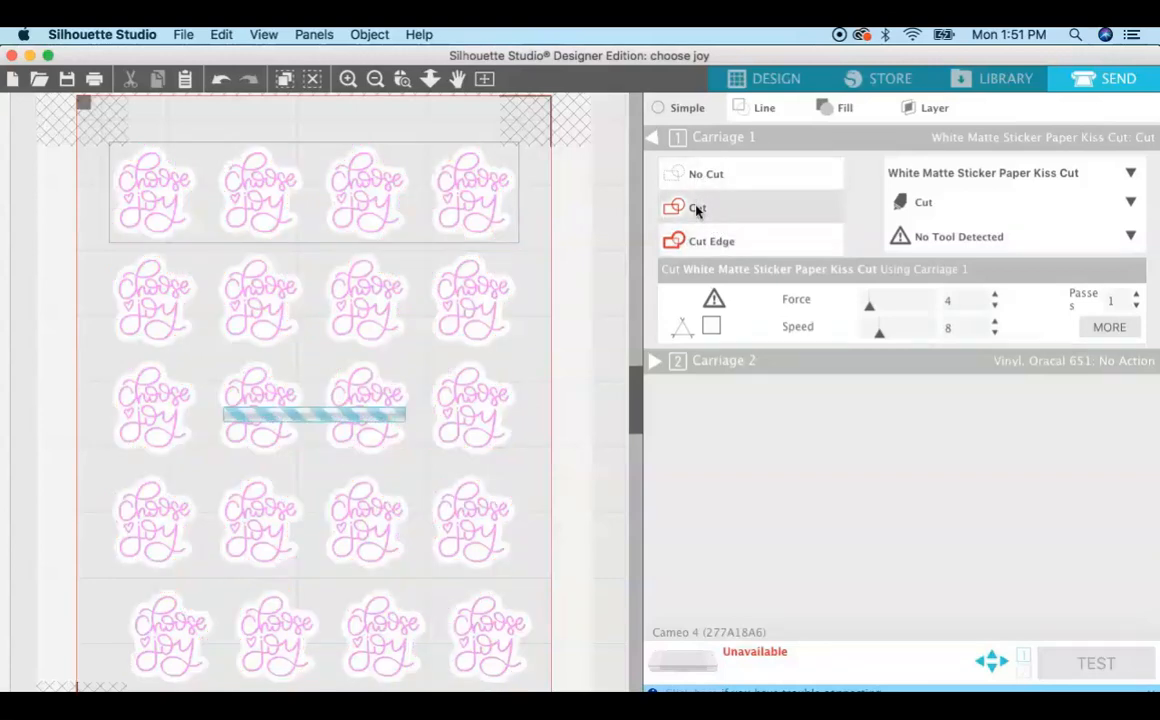
click(696, 206)
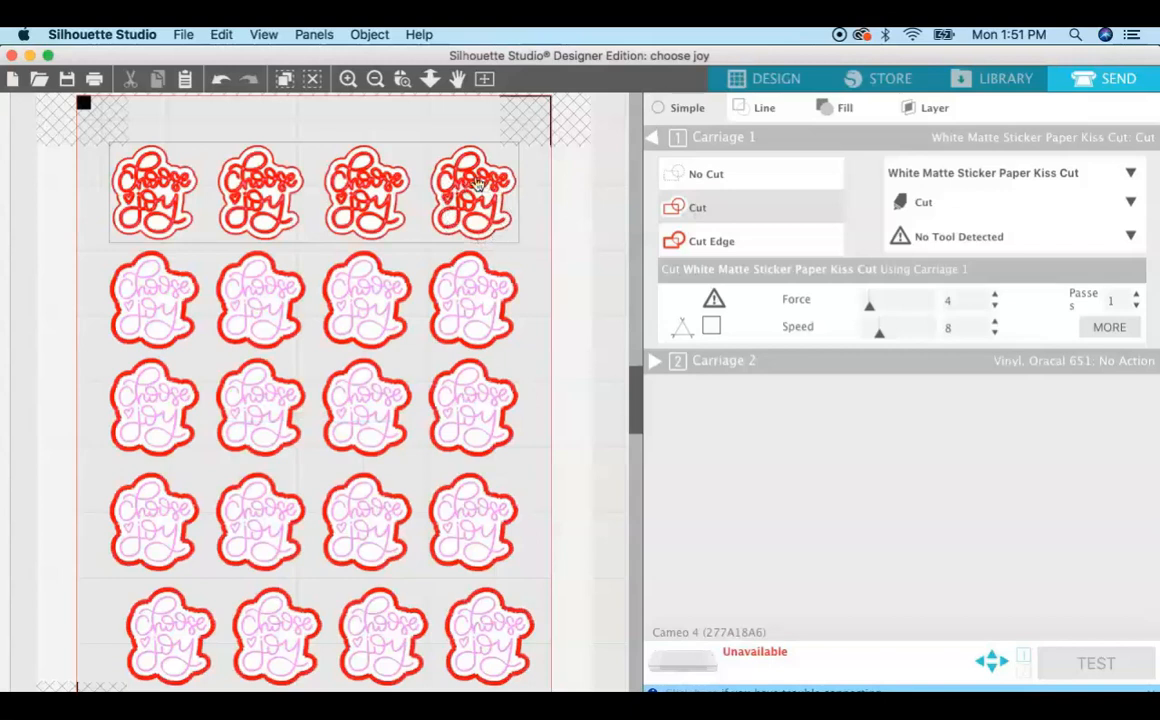
mouse_move(490, 204)
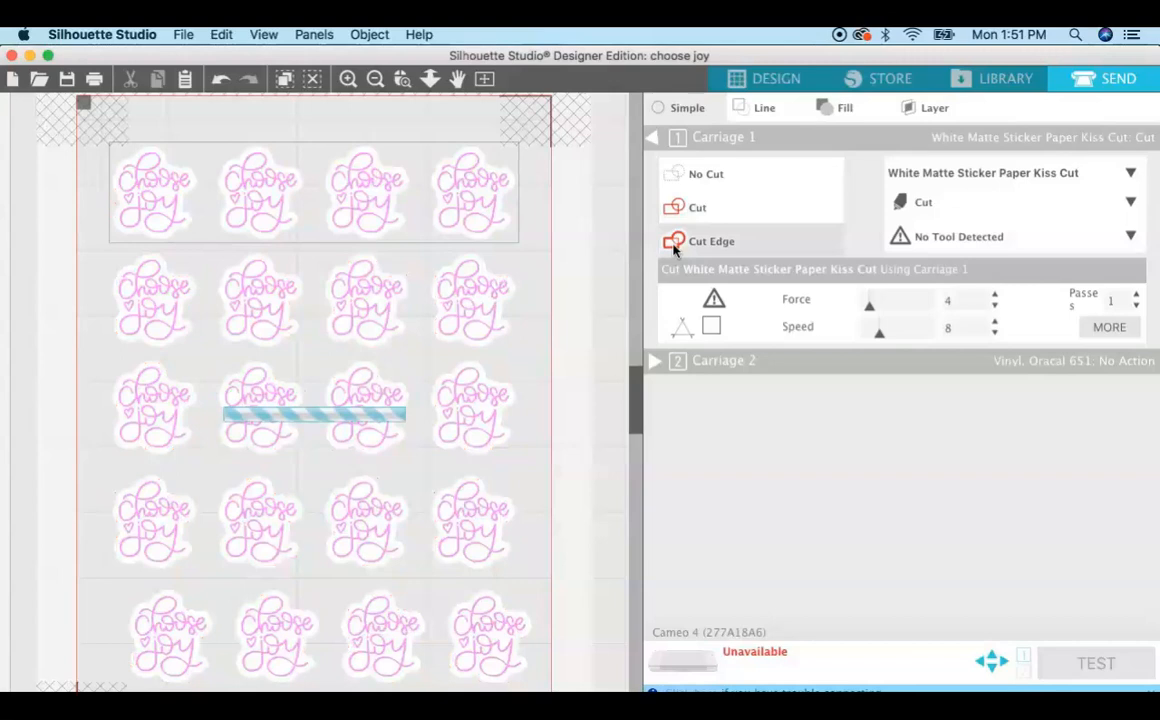
click(674, 240)
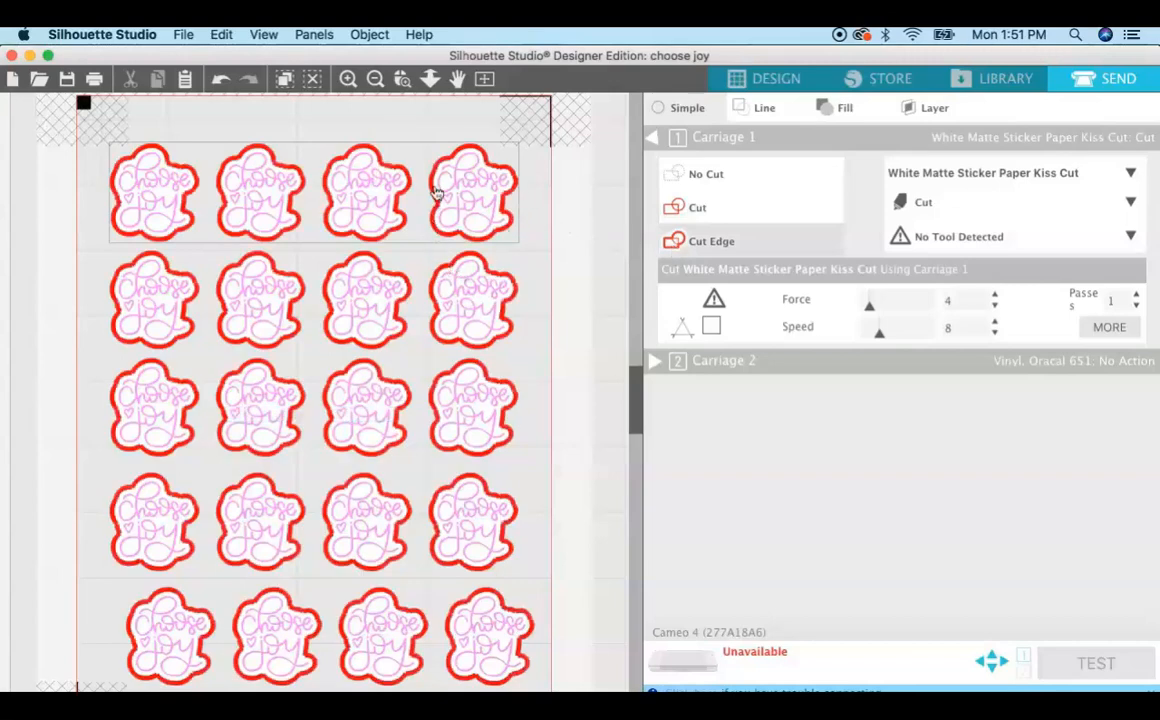
mouse_move(490, 236)
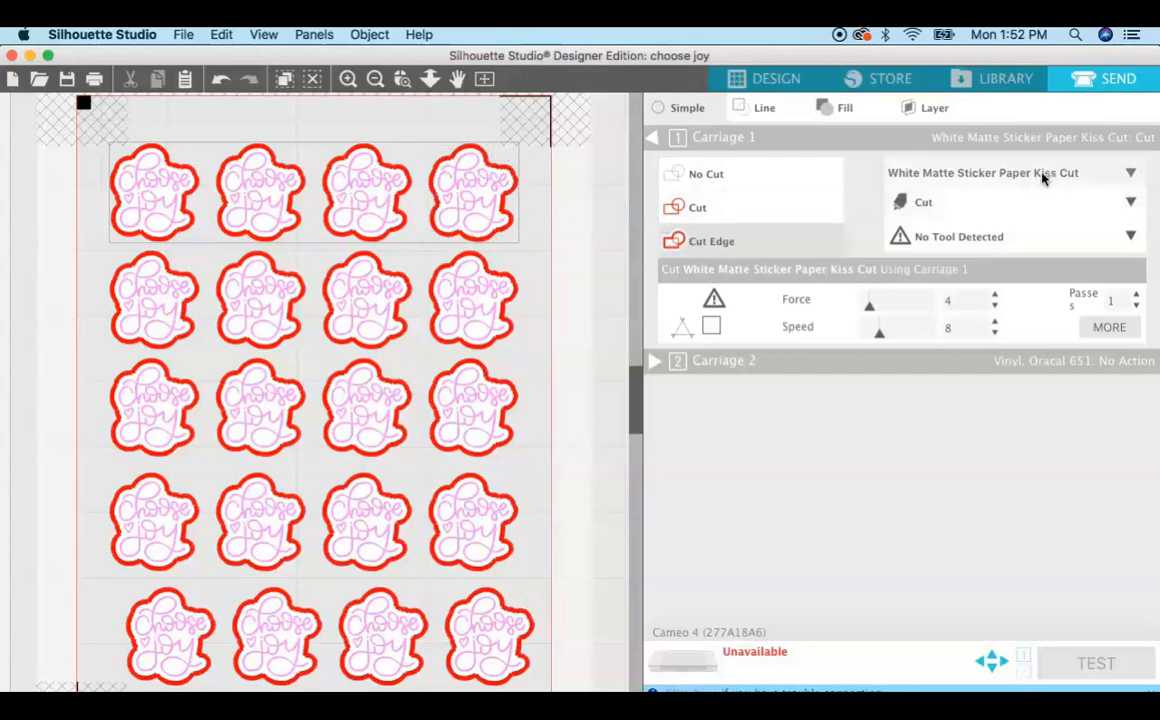
mouse_move(1028, 210)
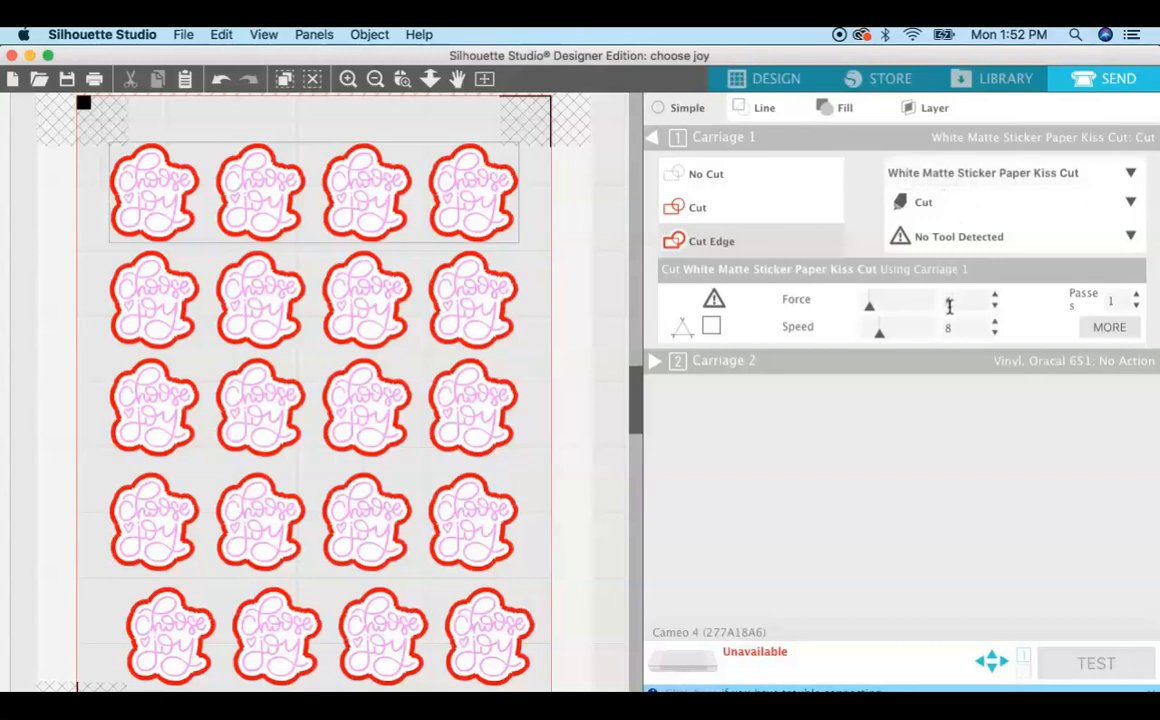
click(948, 300)
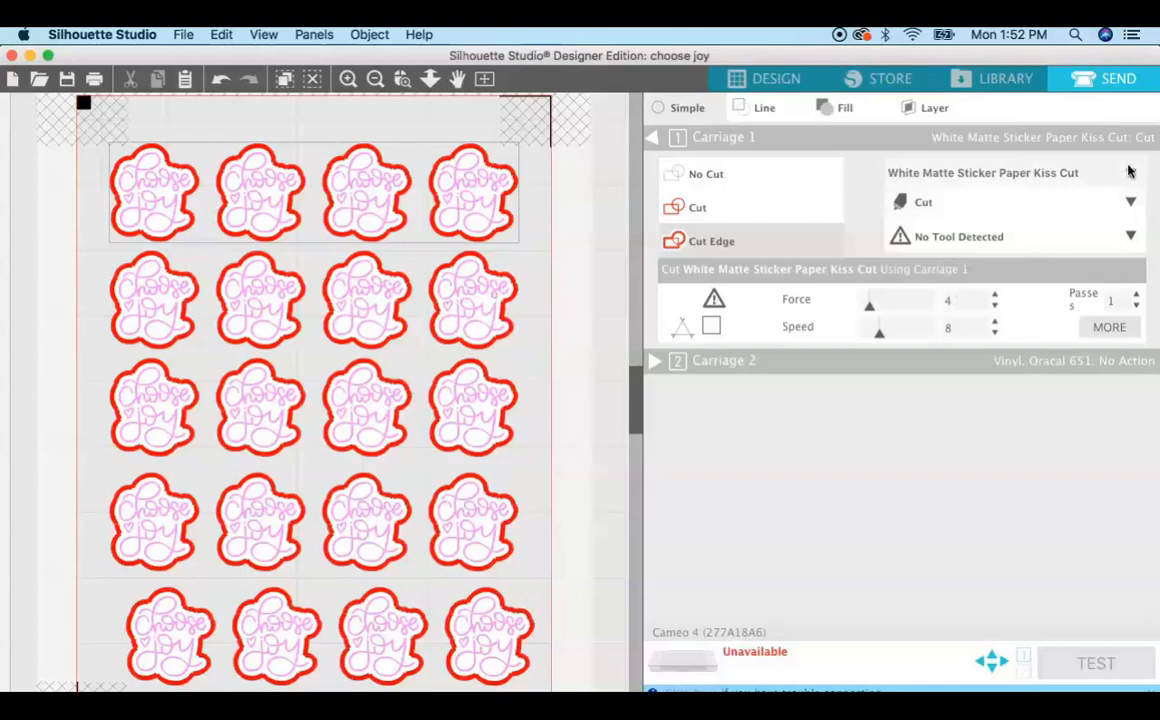
click(1130, 172)
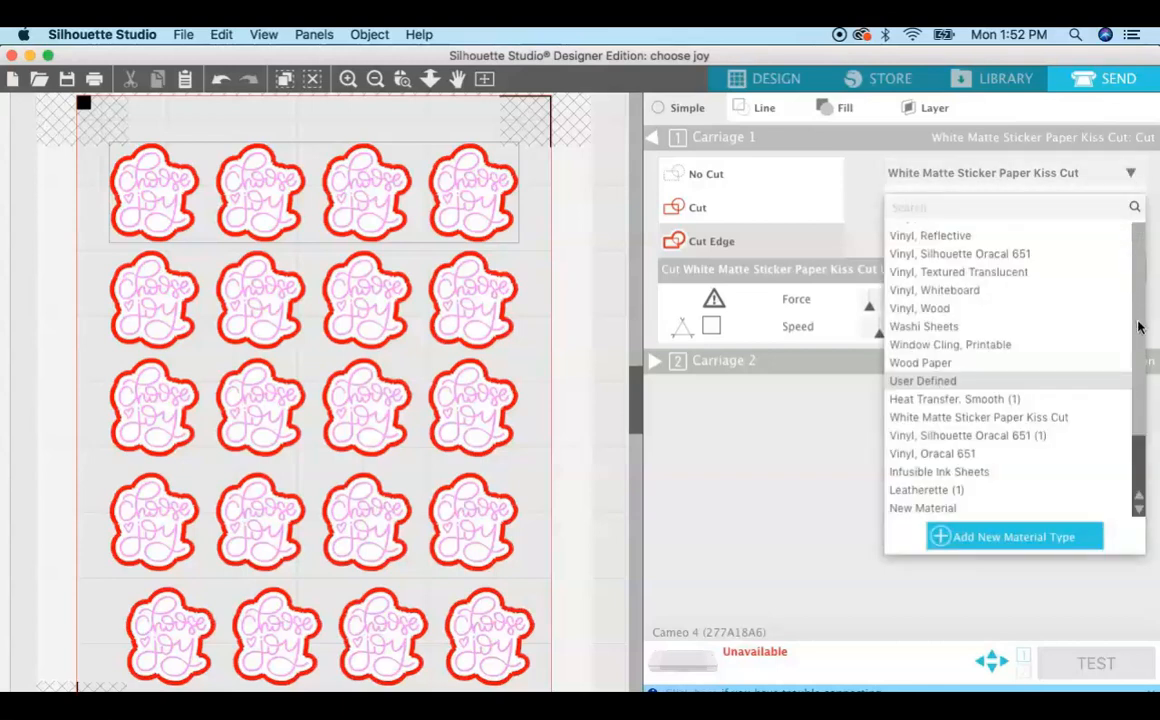
mouse_move(1140, 462)
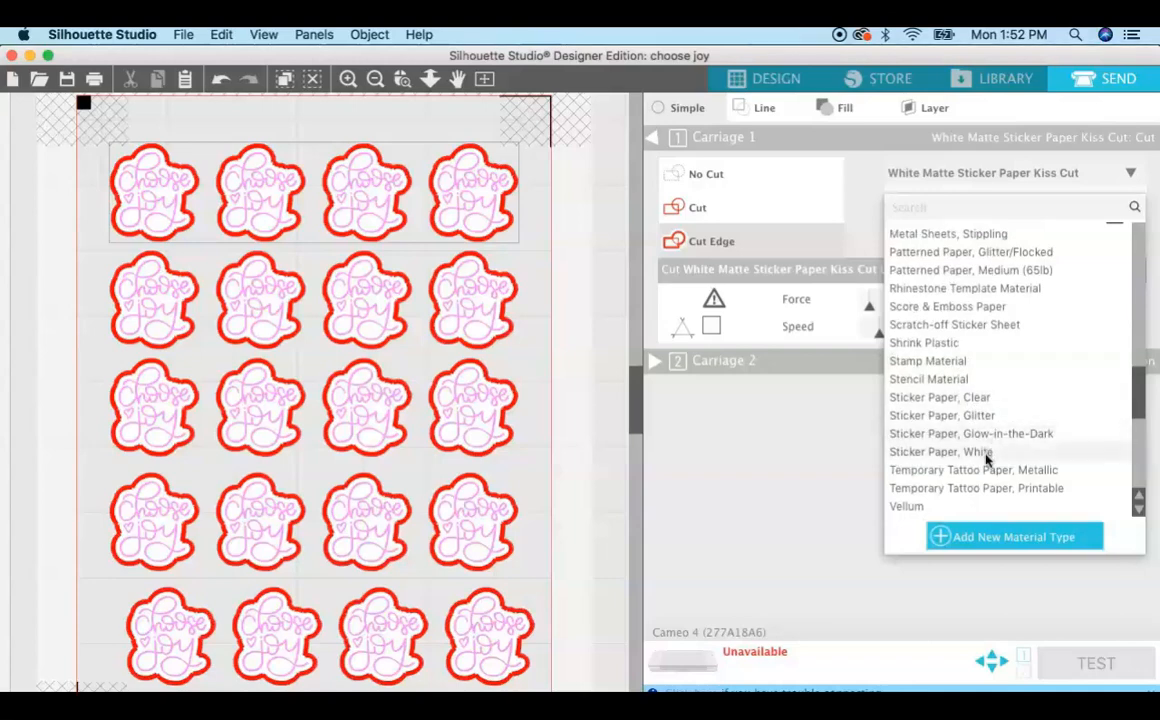
click(936, 452)
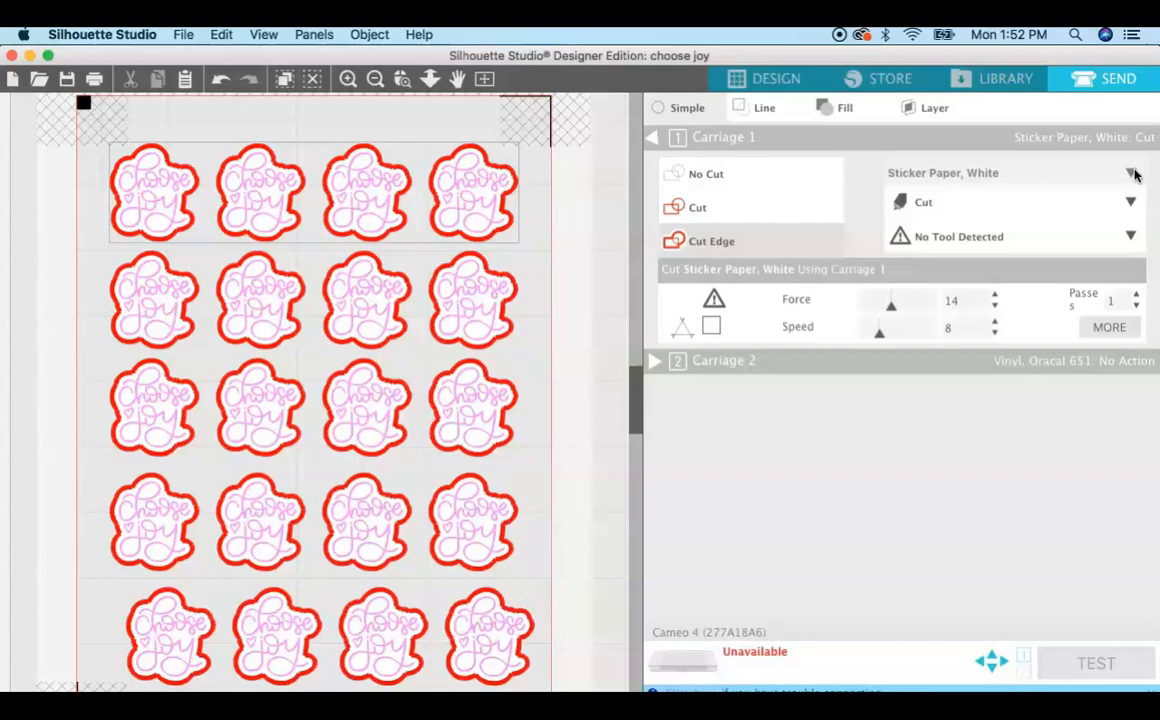
click(1132, 172)
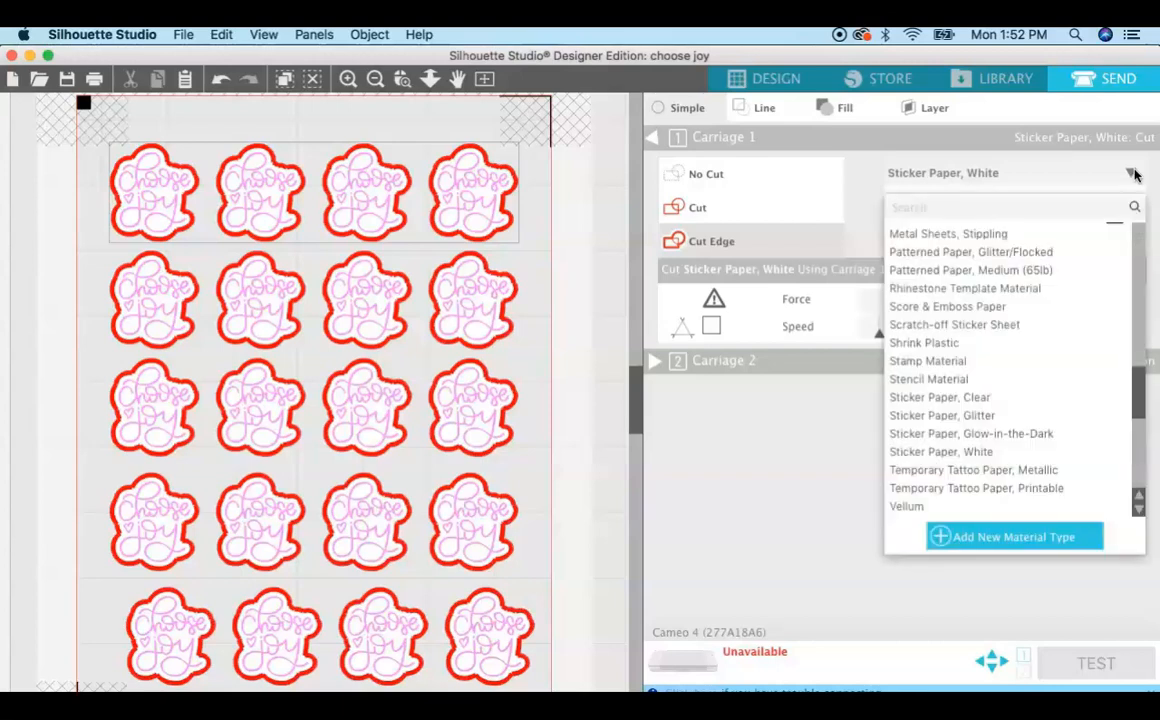
mouse_move(1136, 452)
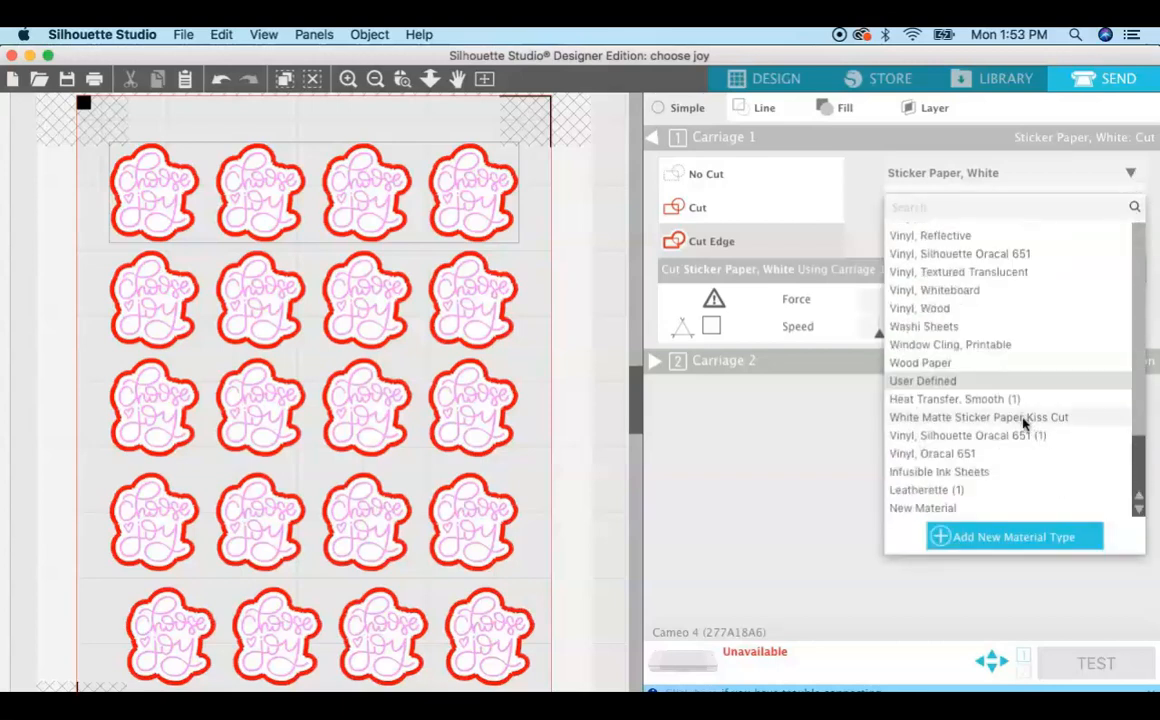
click(978, 418)
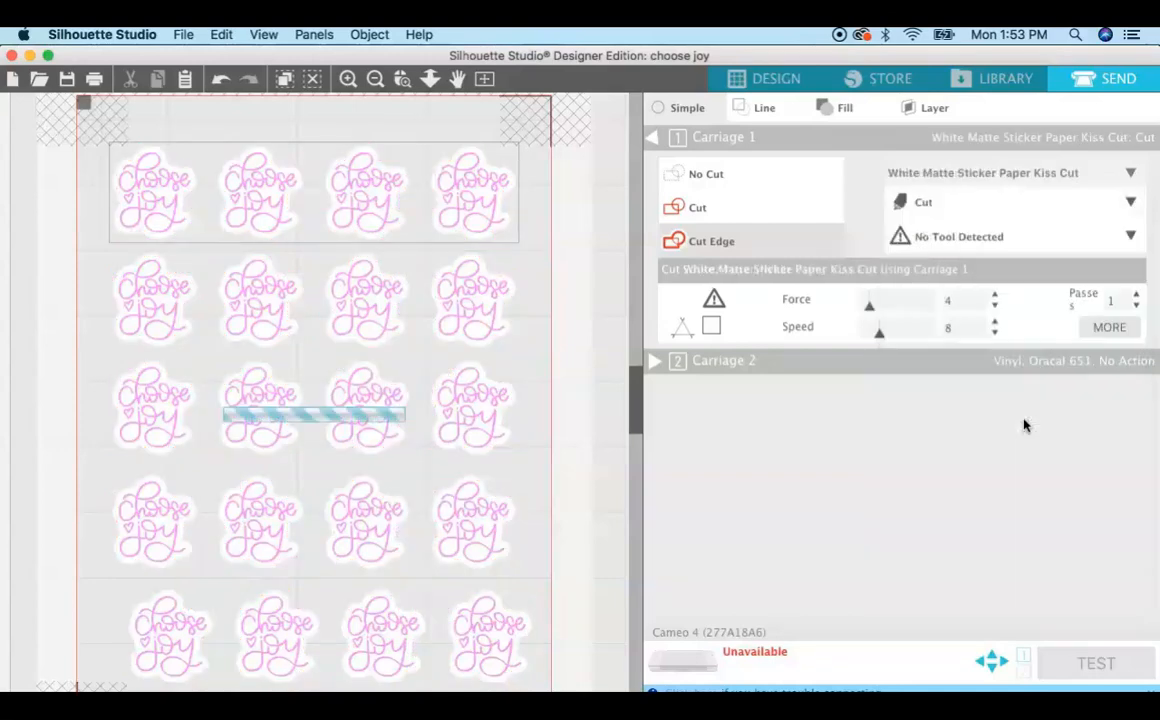